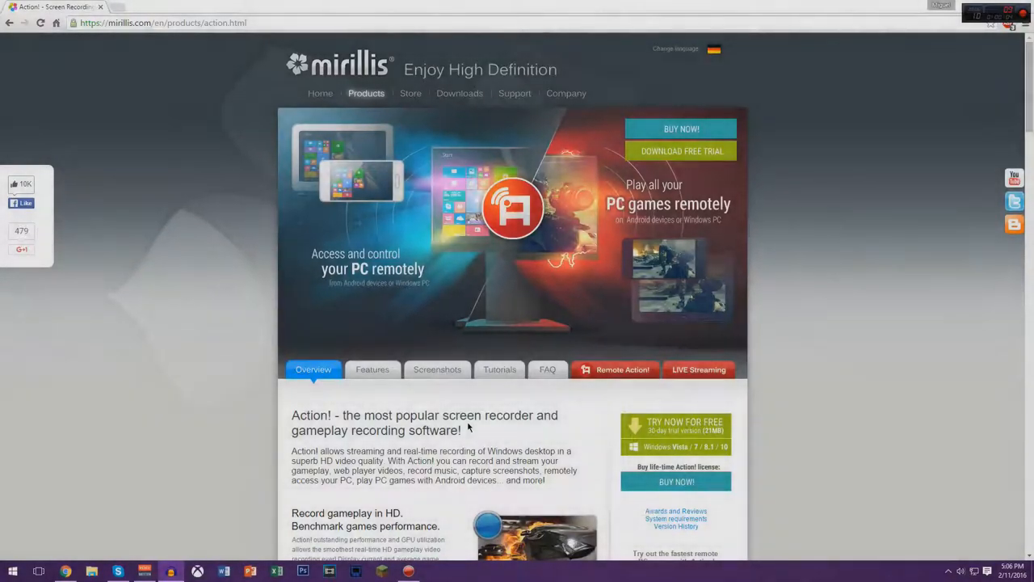
{"action": "mouse_move", "coordinate": [845, 264]}
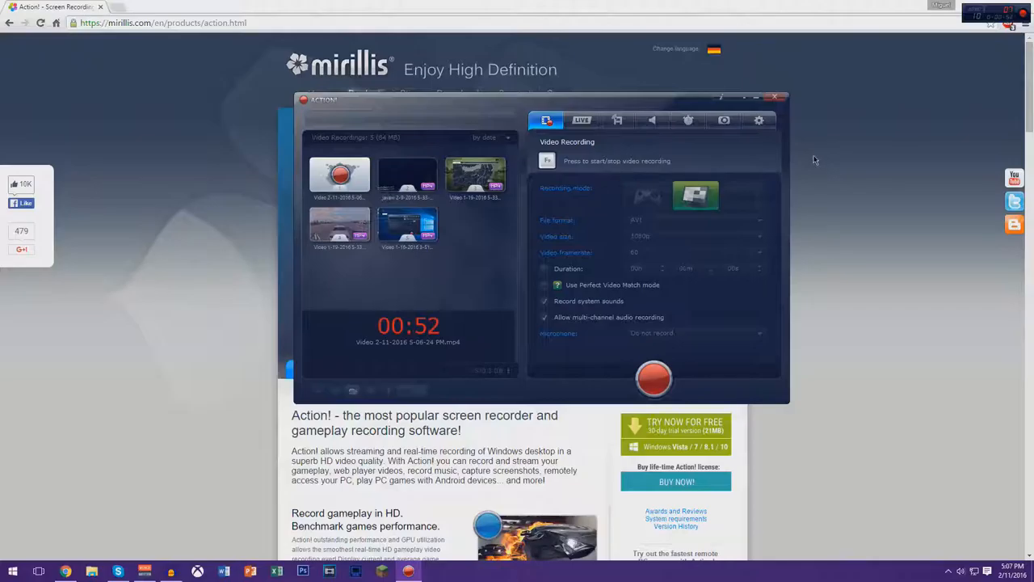
{"action": "mouse_move", "coordinate": [649, 141]}
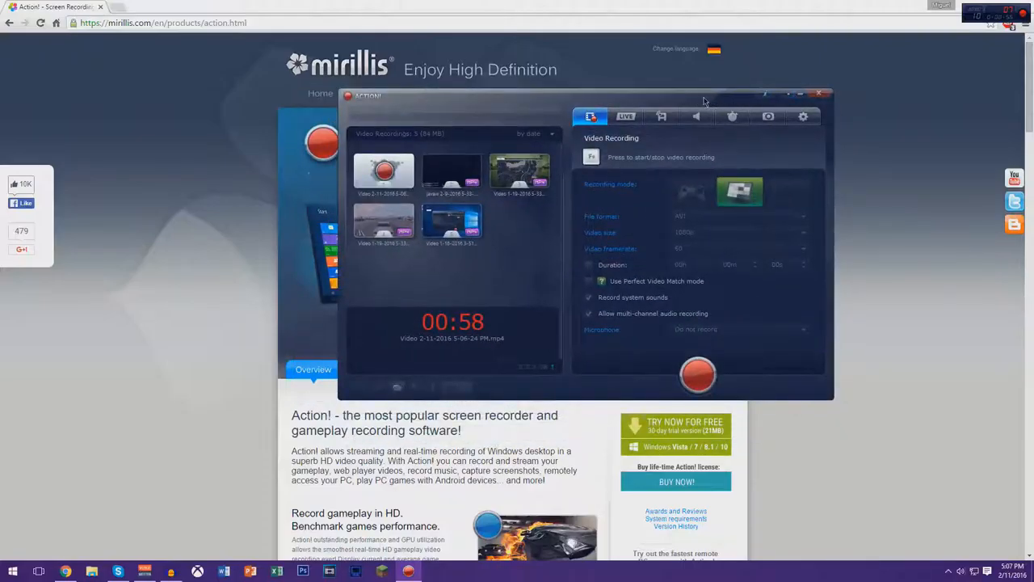
Hide the recorder window, visit the Action! online store via Buy Now, then return to the product page.
{"action": "left_click", "coordinate": [818, 92]}
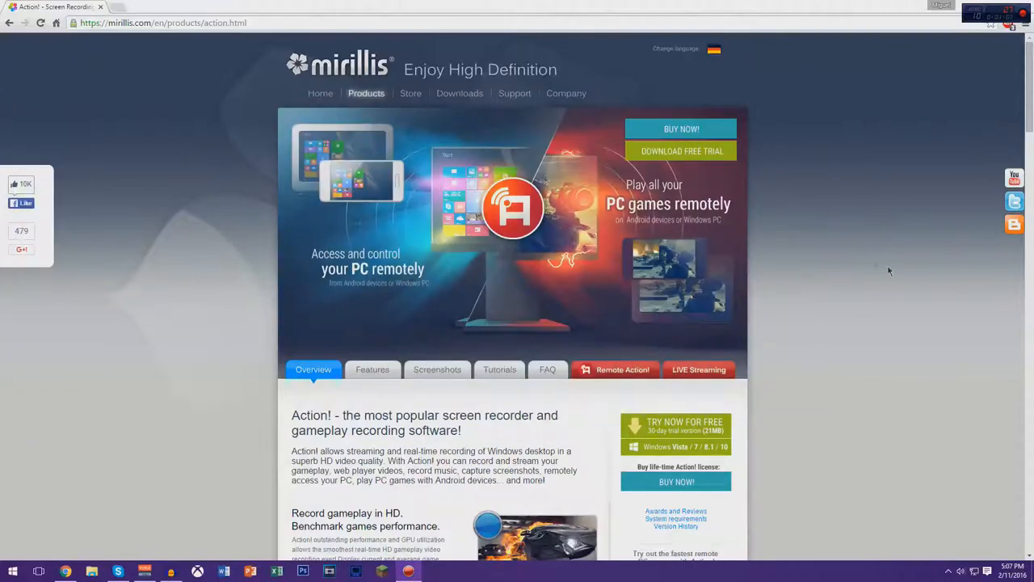
{"action": "left_click", "coordinate": [682, 129]}
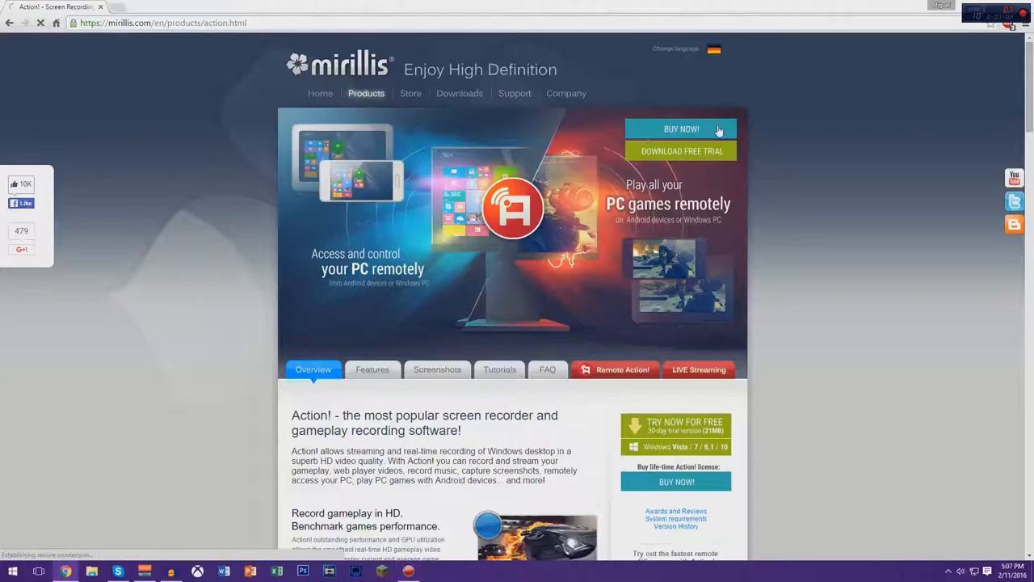
{"action": "left_click", "coordinate": [682, 129]}
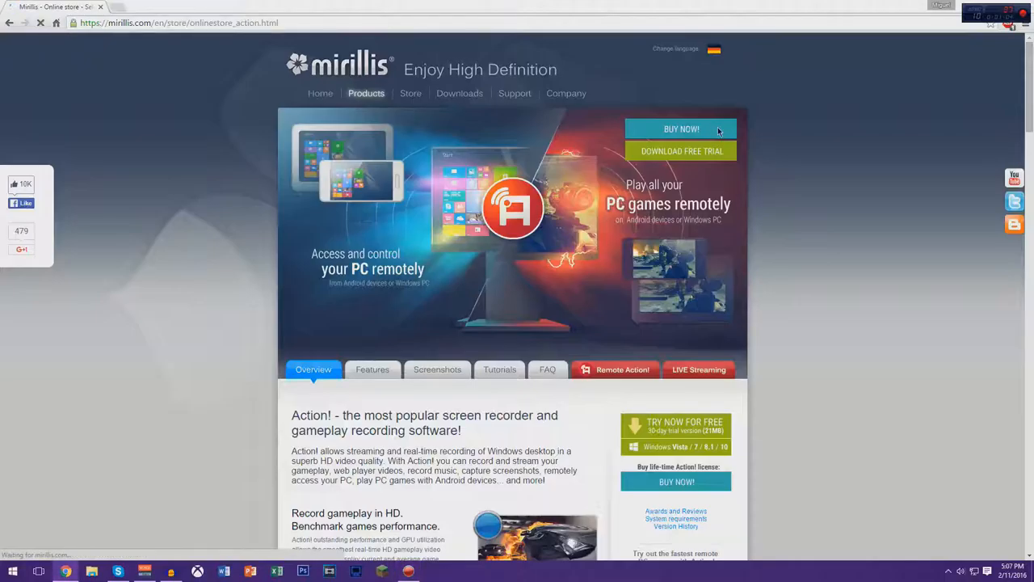
{"action": "left_click", "coordinate": [682, 129]}
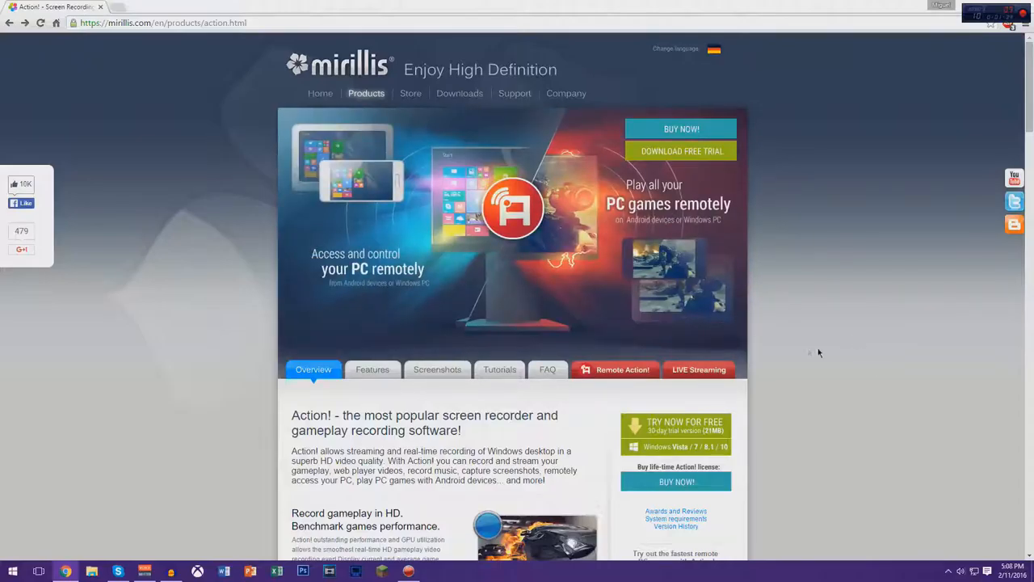
{"action": "mouse_move", "coordinate": [789, 347]}
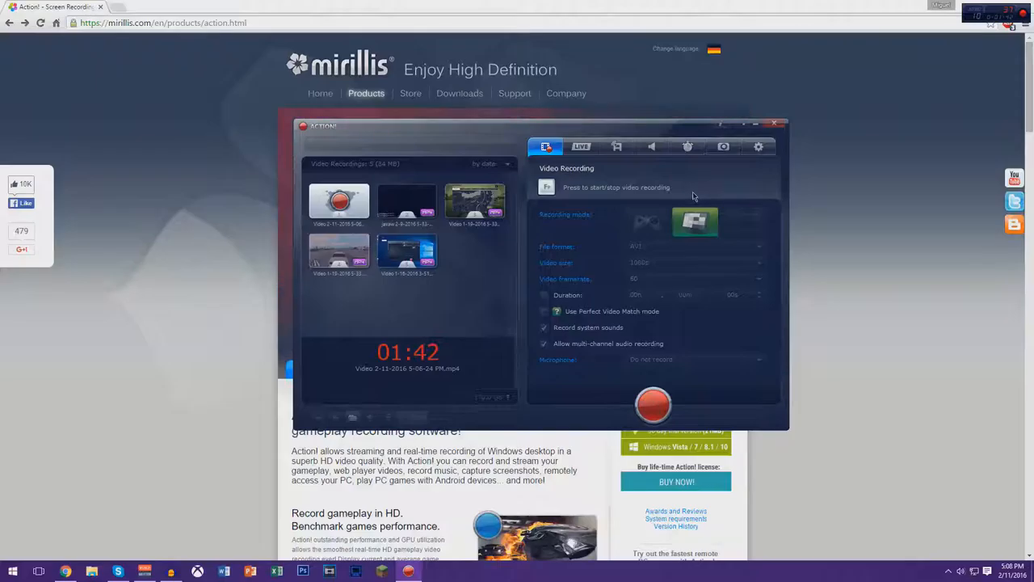
{"action": "mouse_move", "coordinate": [630, 220]}
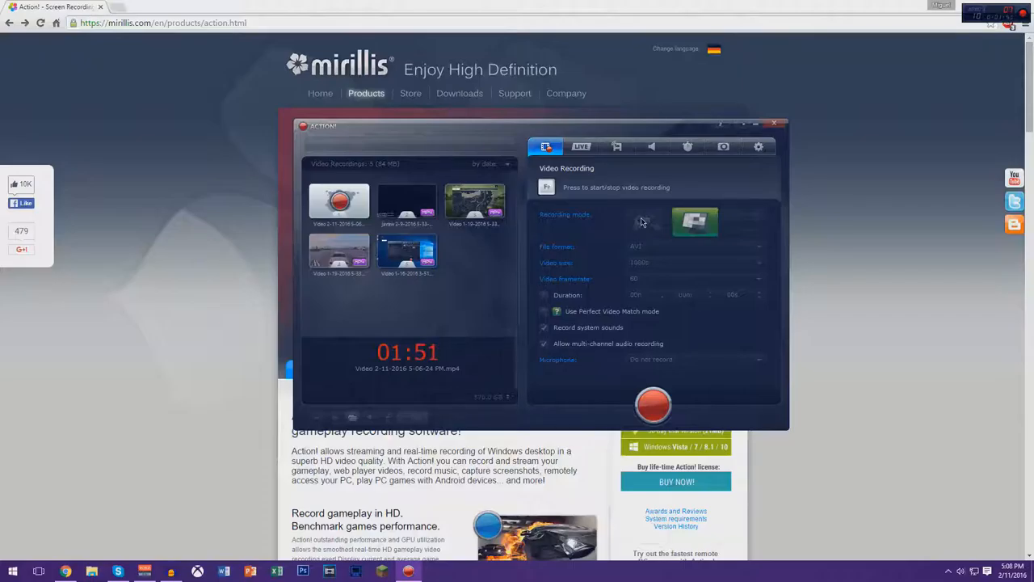
{"action": "mouse_move", "coordinate": [719, 251]}
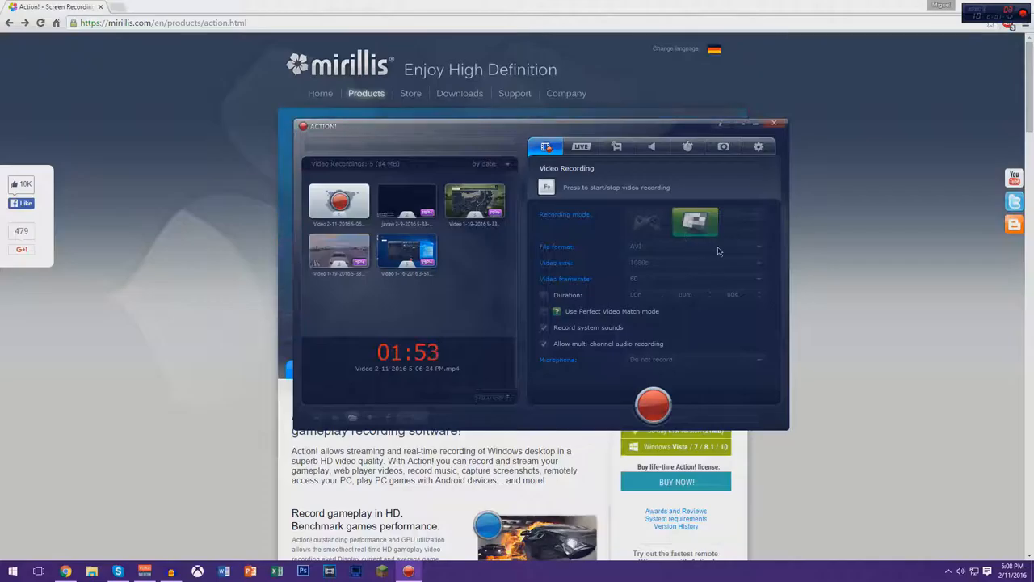
{"action": "mouse_move", "coordinate": [695, 225]}
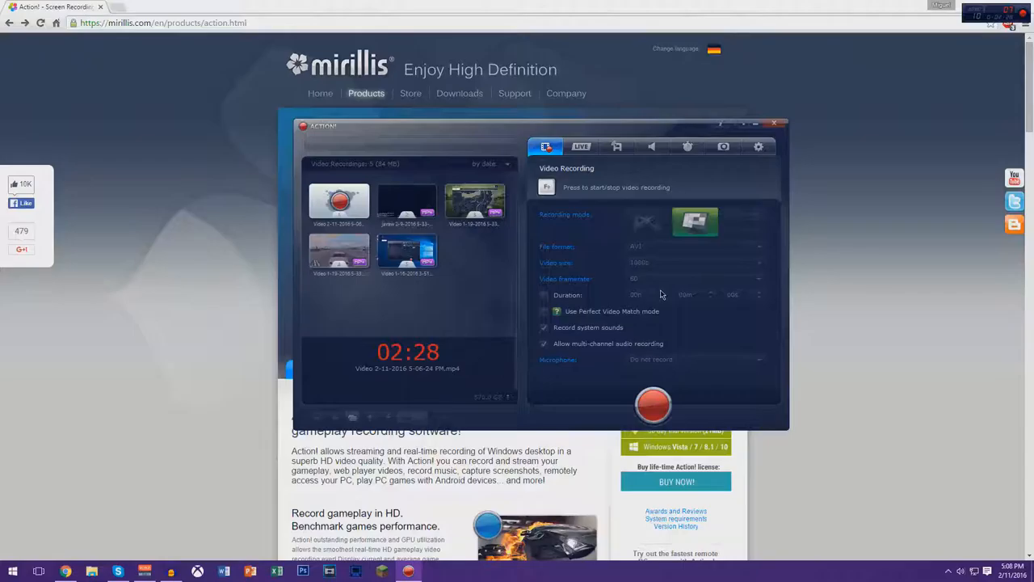
{"action": "mouse_move", "coordinate": [753, 204]}
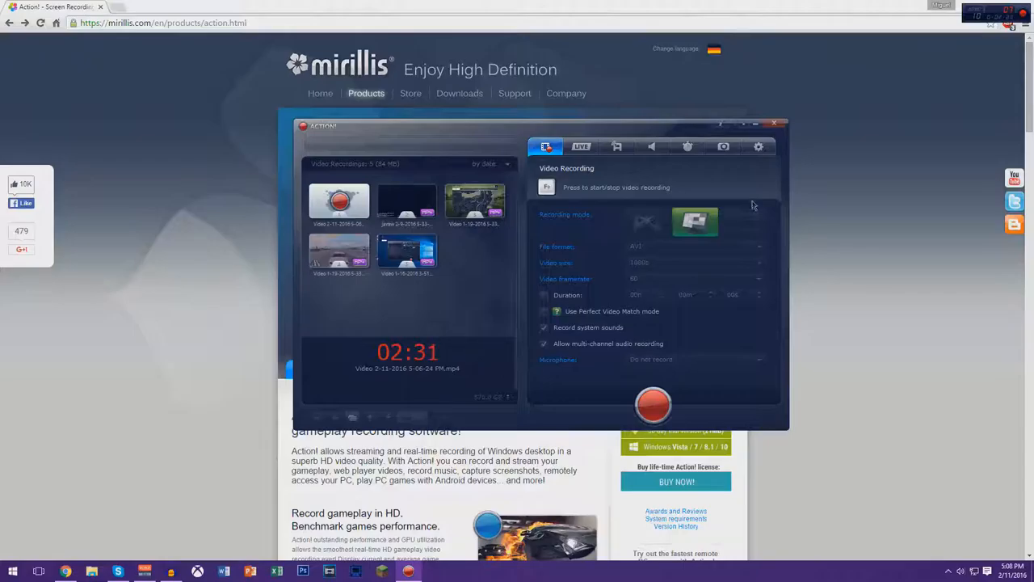
{"action": "mouse_move", "coordinate": [746, 226]}
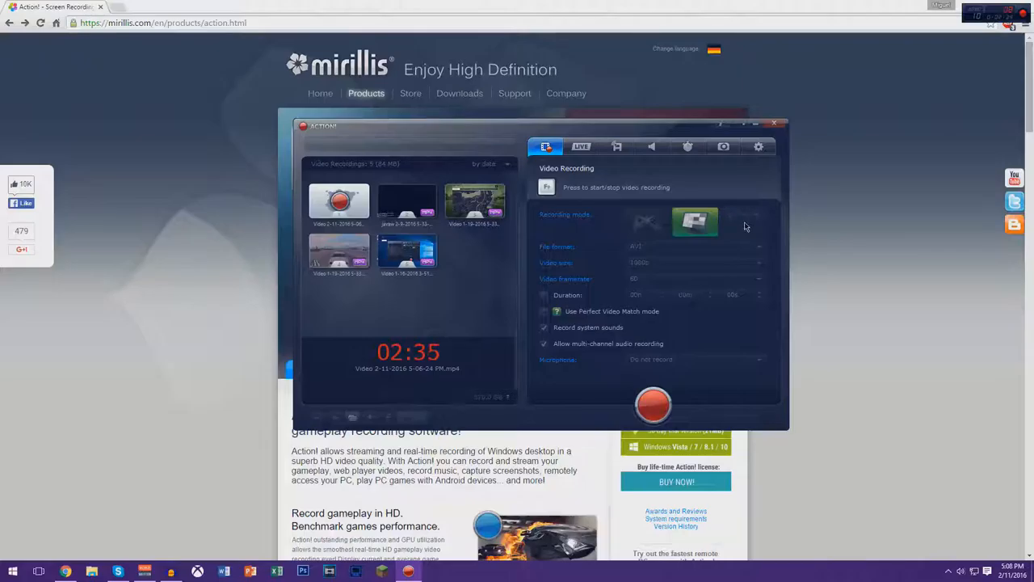
{"action": "mouse_move", "coordinate": [677, 268]}
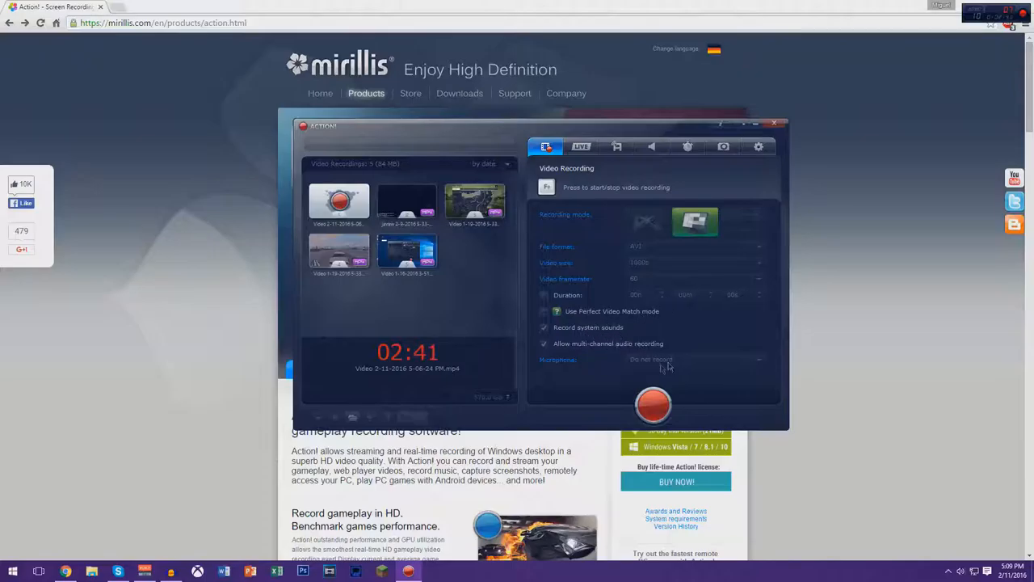
{"action": "mouse_move", "coordinate": [703, 392]}
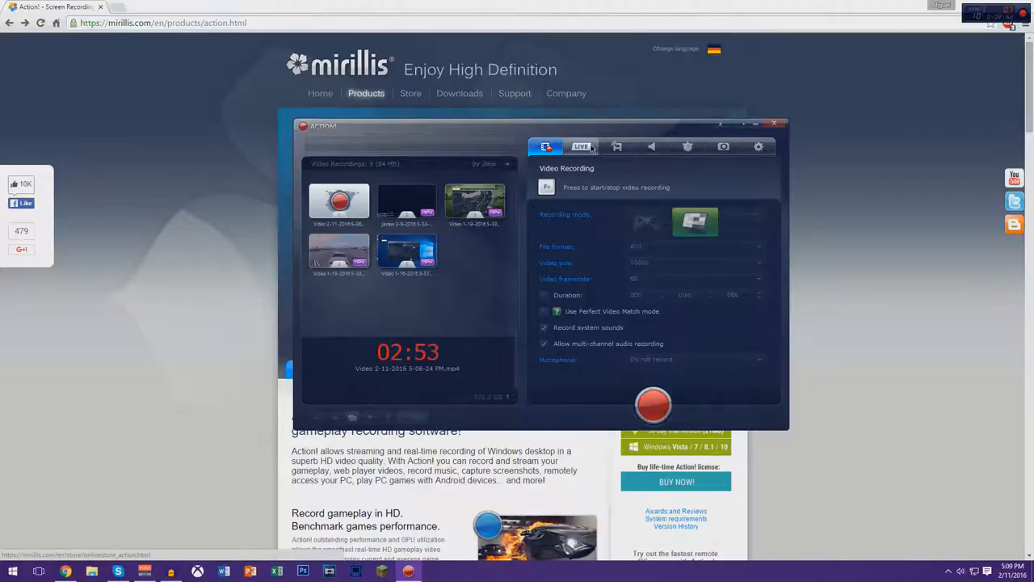
Switch from the Video Recording section to the Action! LIVE streaming section.
{"action": "left_click", "coordinate": [580, 145]}
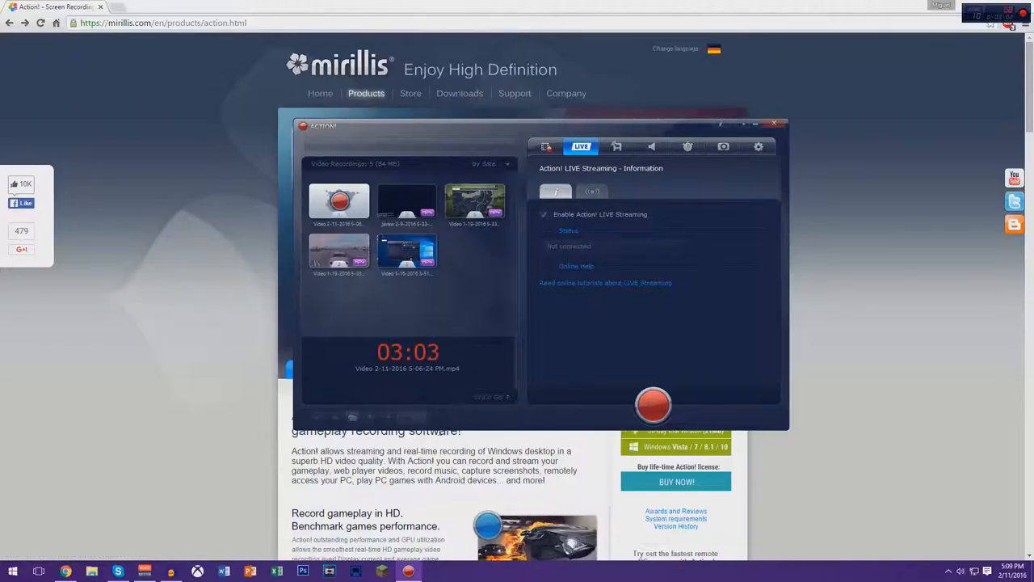
Review the LIVE streaming Settings sub-tab, return to Information, then move to the Remote section.
{"action": "left_click", "coordinate": [591, 191]}
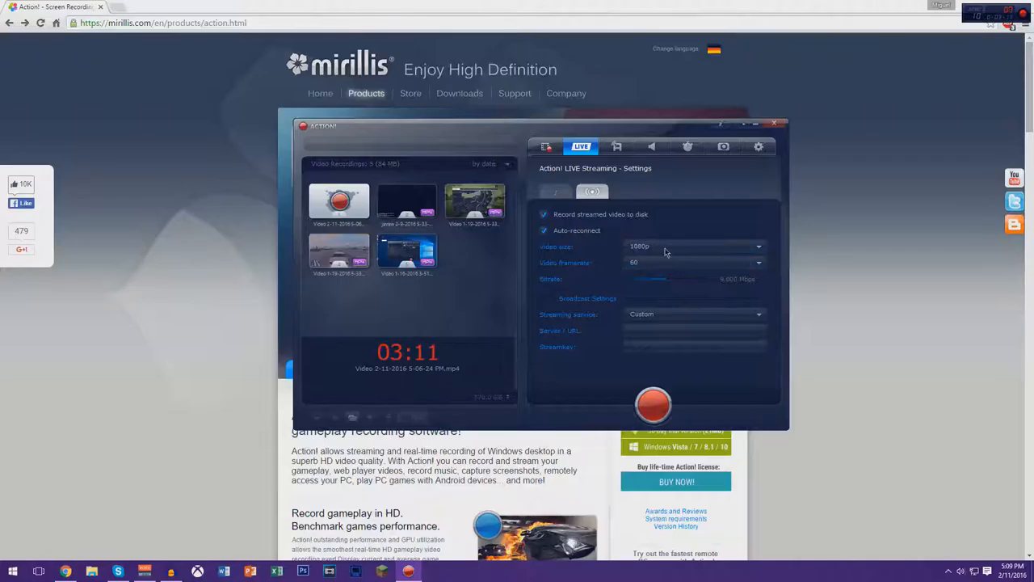
{"action": "mouse_move", "coordinate": [596, 214]}
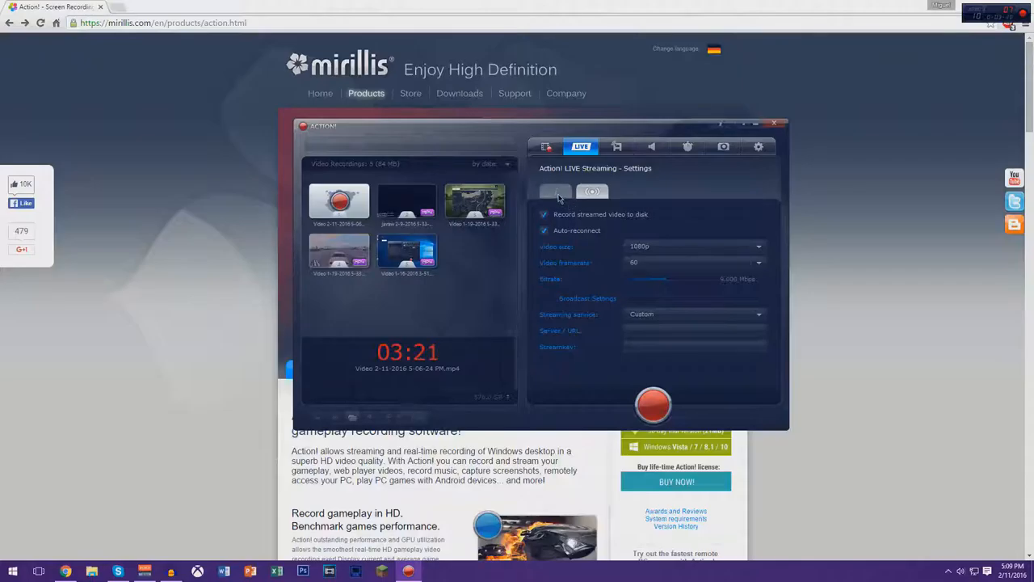
{"action": "left_click", "coordinate": [593, 190]}
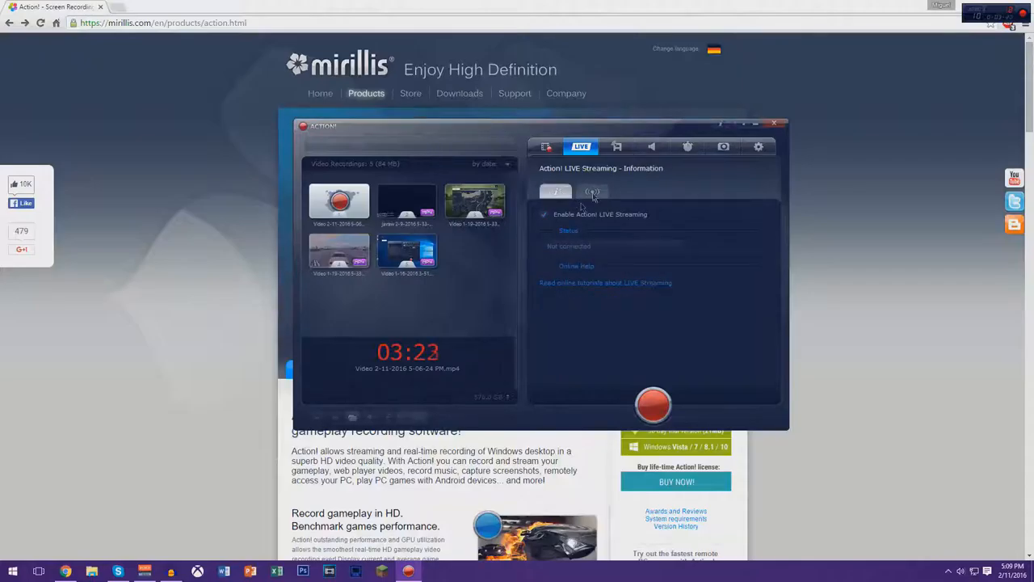
{"action": "left_click", "coordinate": [615, 146]}
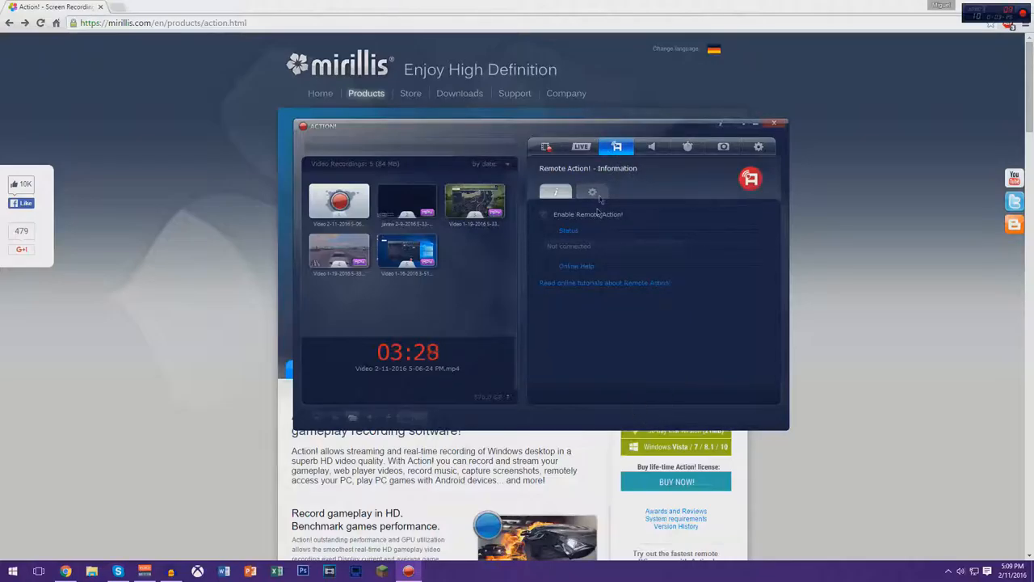
Browse the Remote, Audio, Benchmark and Screenshot sections, ending on General Settings.
{"action": "left_click", "coordinate": [591, 191]}
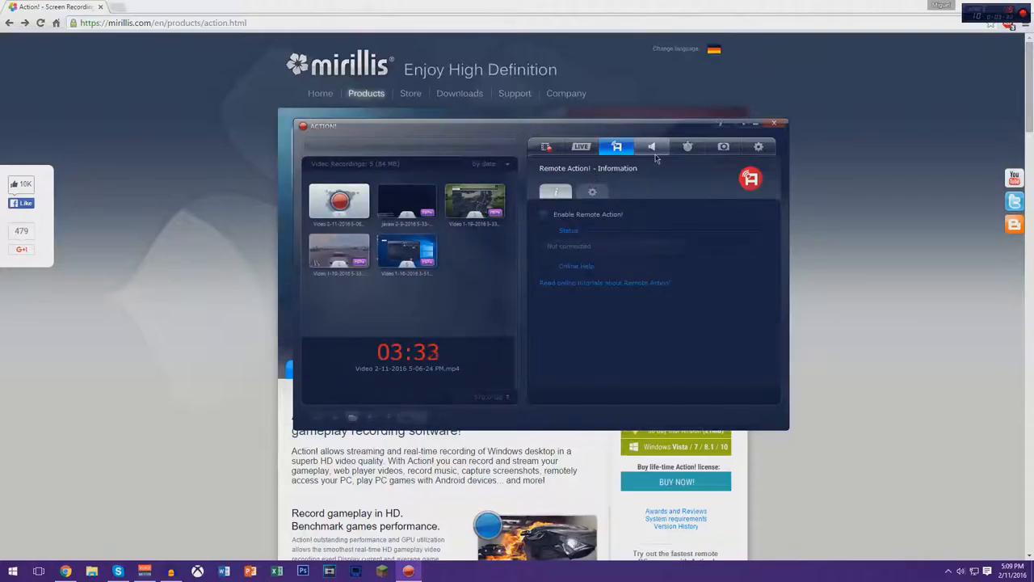
{"action": "left_click", "coordinate": [651, 145]}
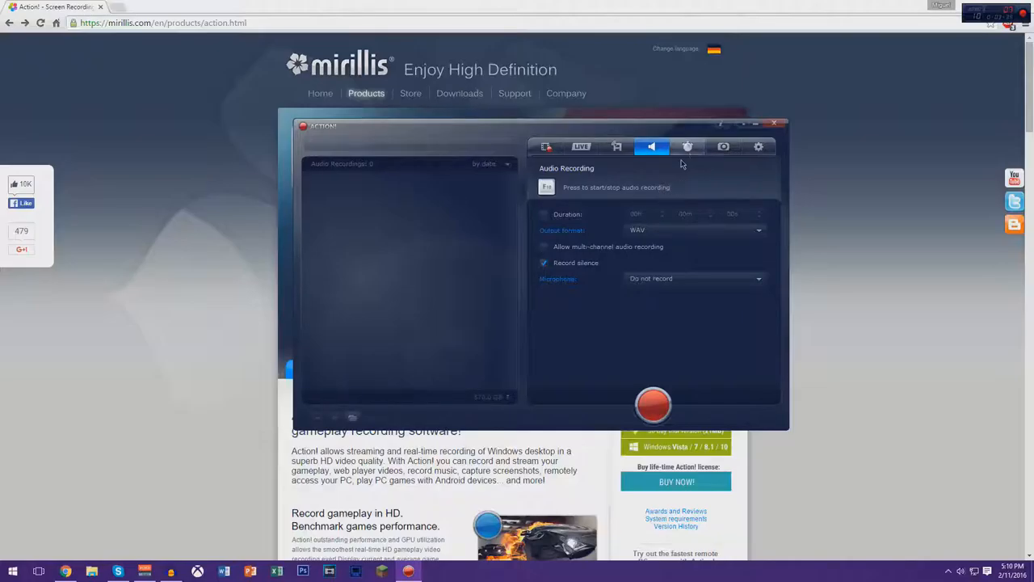
{"action": "left_click", "coordinate": [689, 145]}
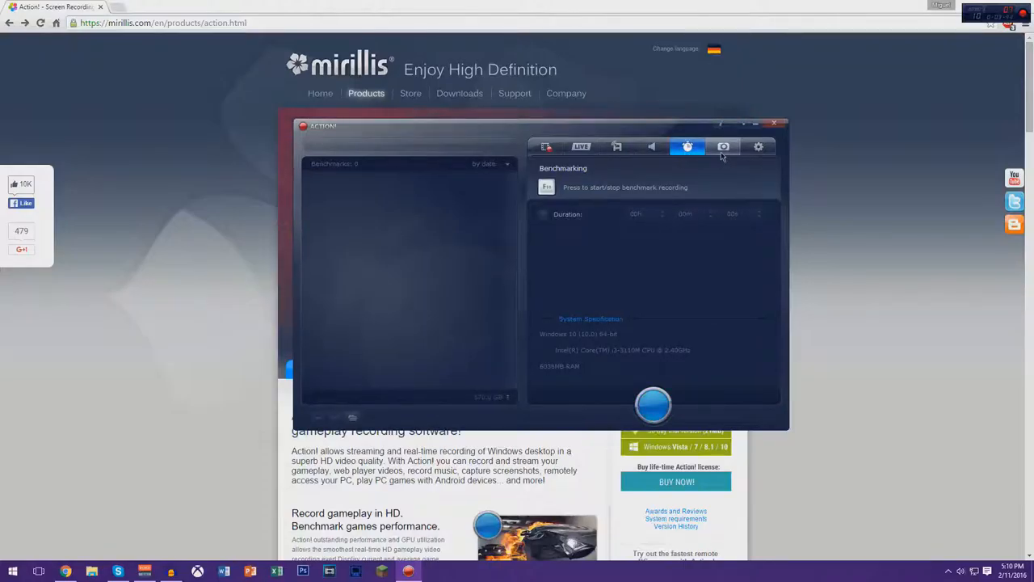
{"action": "left_click", "coordinate": [724, 145]}
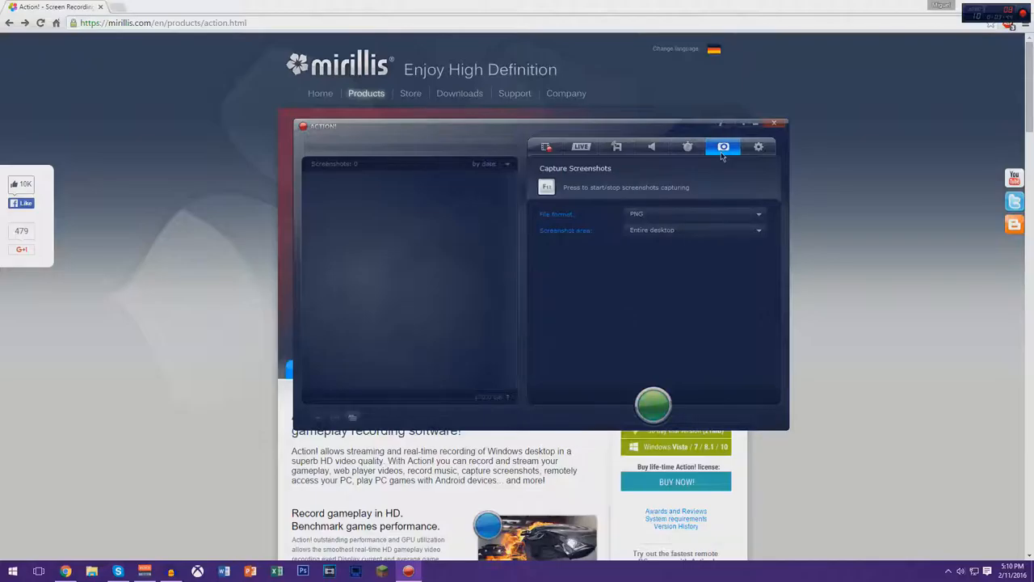
{"action": "mouse_move", "coordinate": [644, 209]}
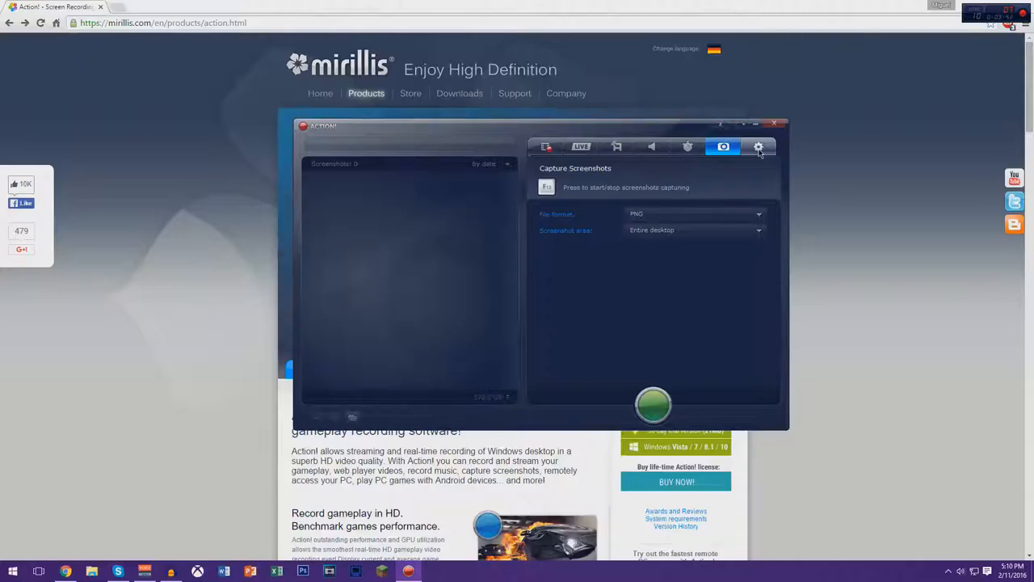
{"action": "left_click", "coordinate": [758, 146]}
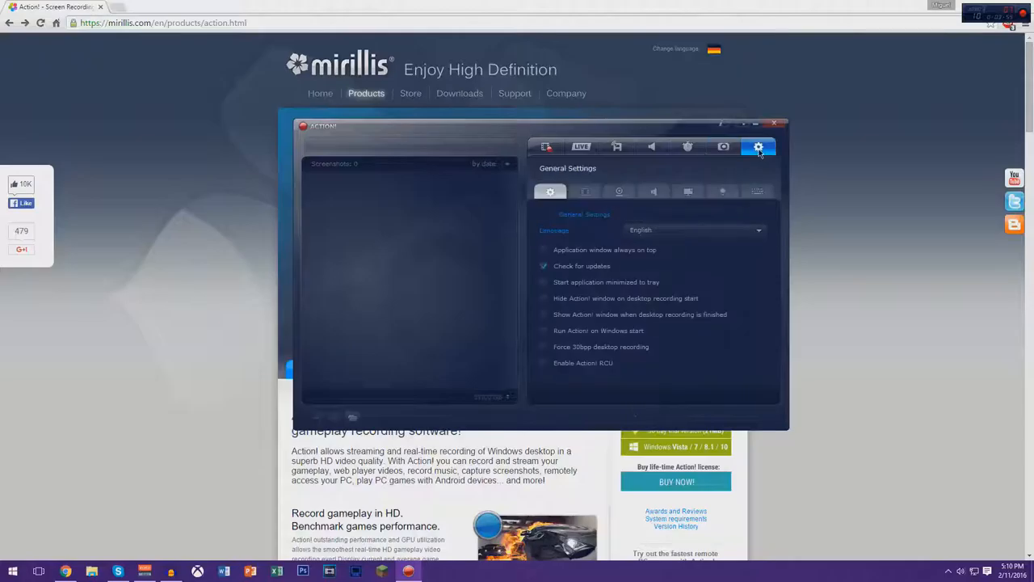
{"action": "mouse_move", "coordinate": [746, 164]}
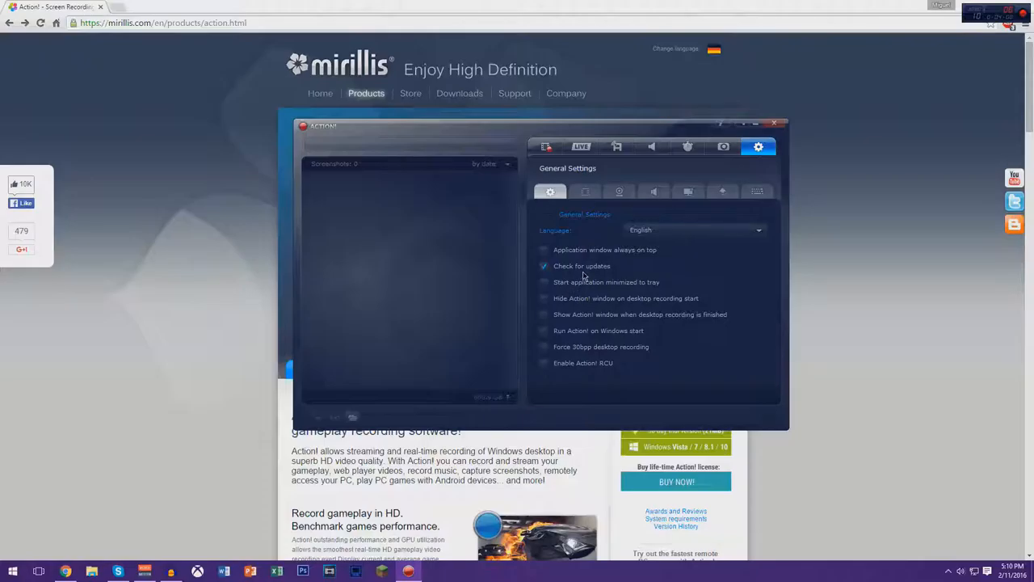
{"action": "mouse_move", "coordinate": [599, 268]}
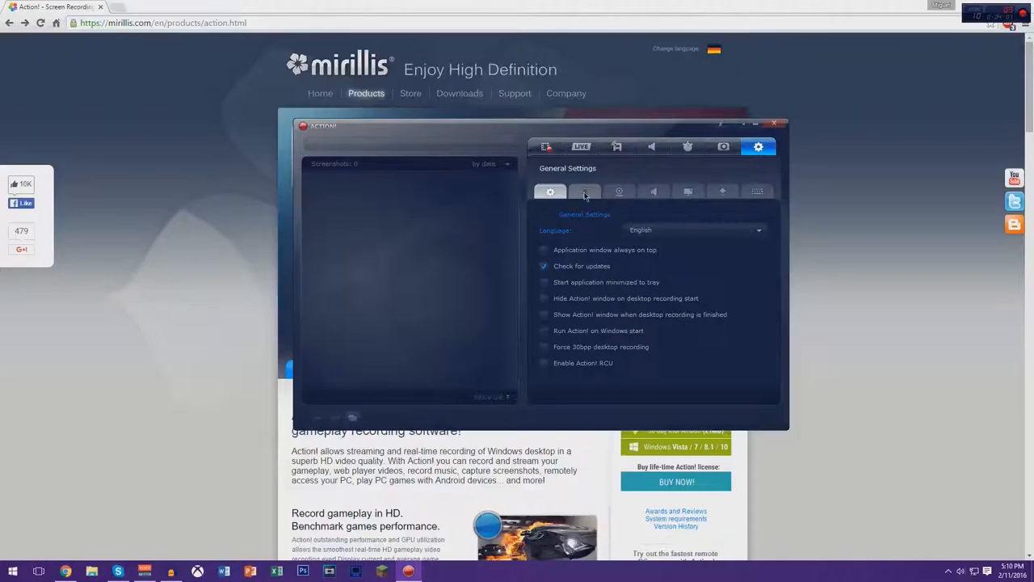
{"action": "left_click", "coordinate": [585, 190]}
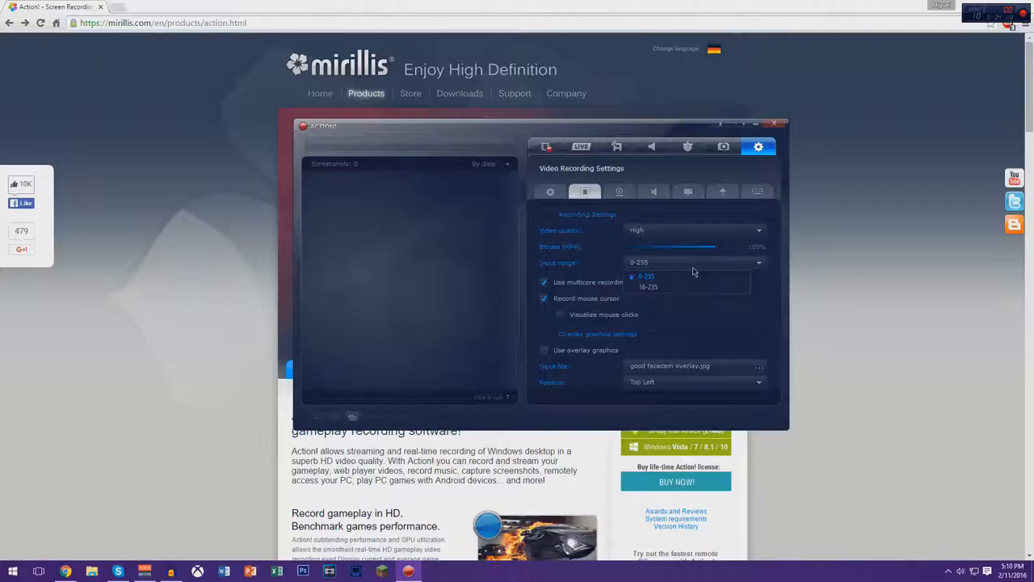
{"action": "left_click", "coordinate": [647, 275]}
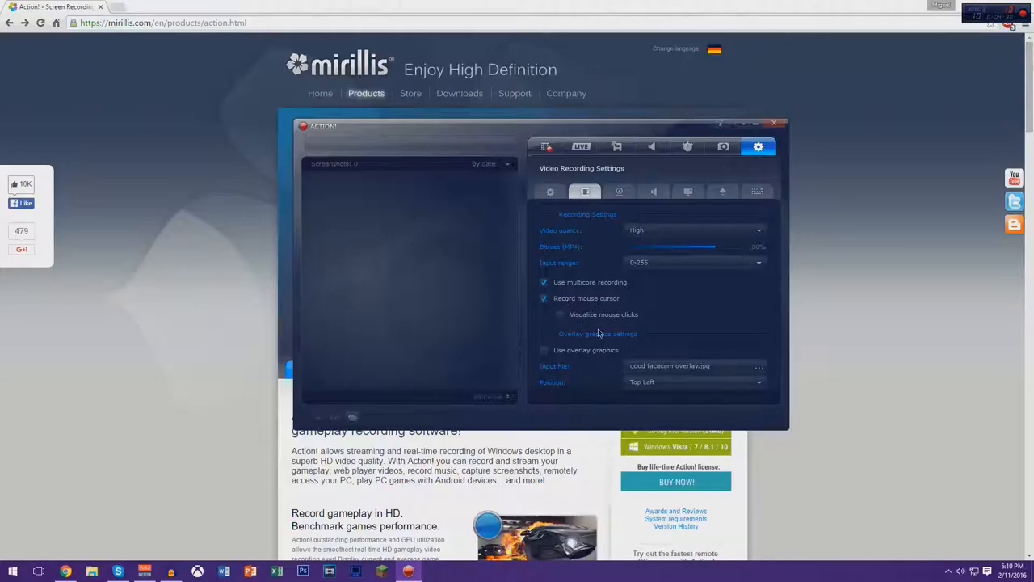
{"action": "mouse_move", "coordinate": [676, 320]}
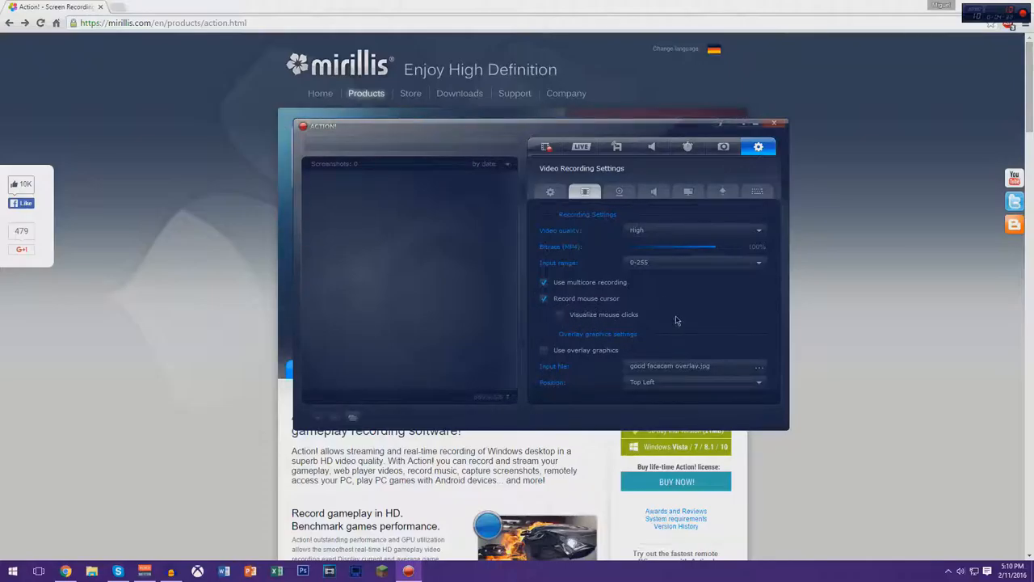
{"action": "mouse_move", "coordinate": [701, 299]}
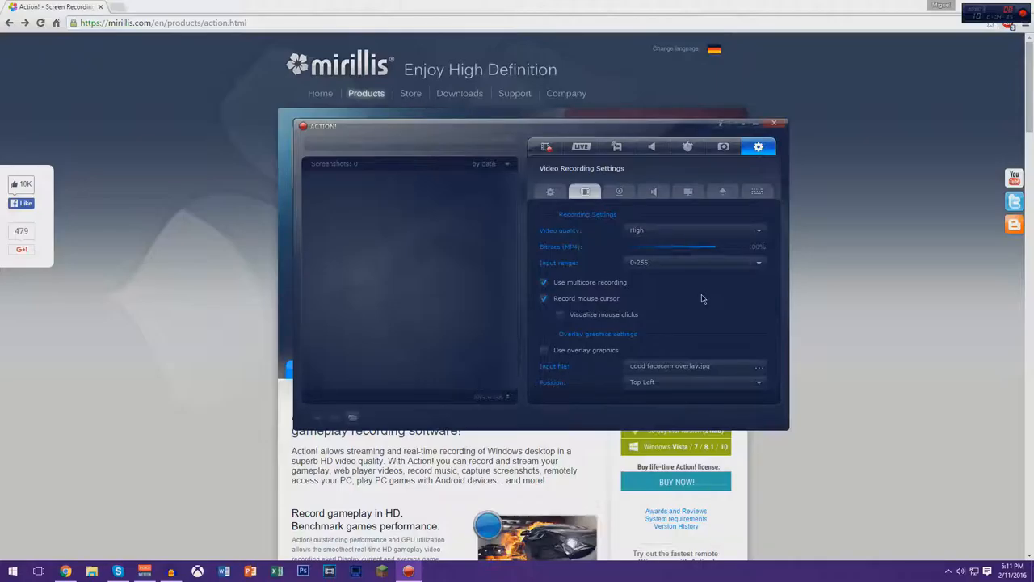
{"action": "mouse_move", "coordinate": [579, 367]}
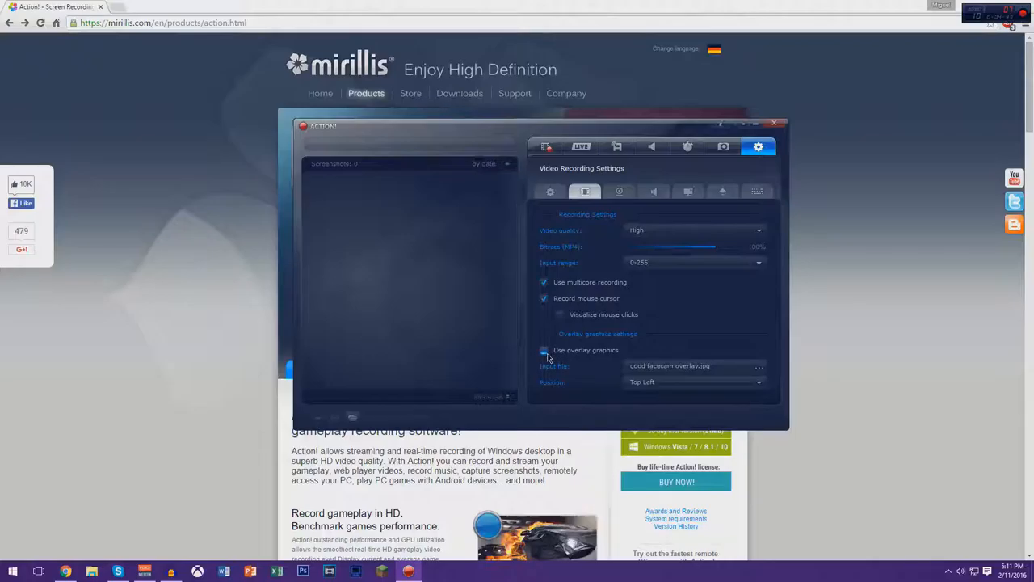
{"action": "left_click", "coordinate": [543, 349]}
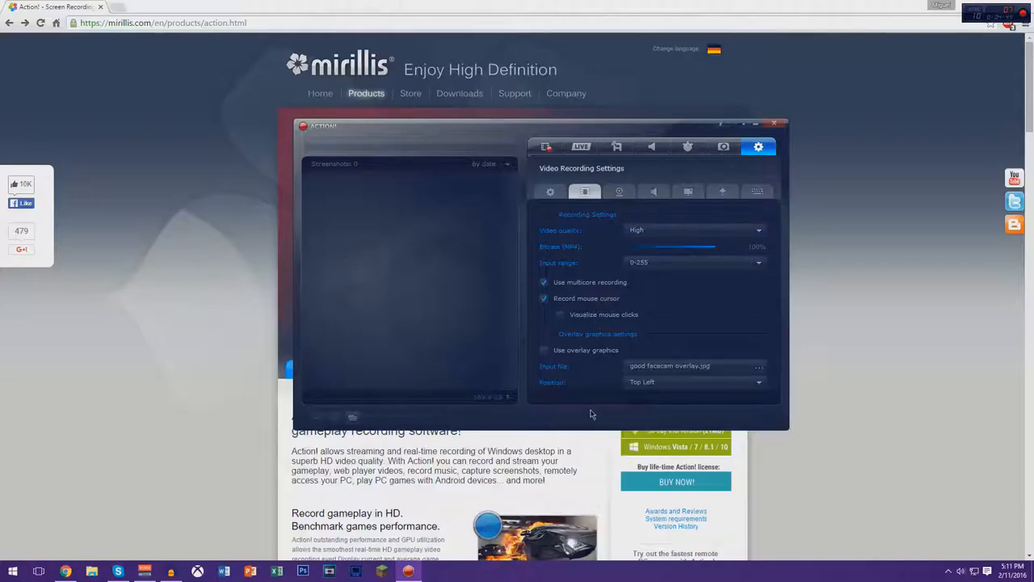
{"action": "left_click", "coordinate": [691, 381]}
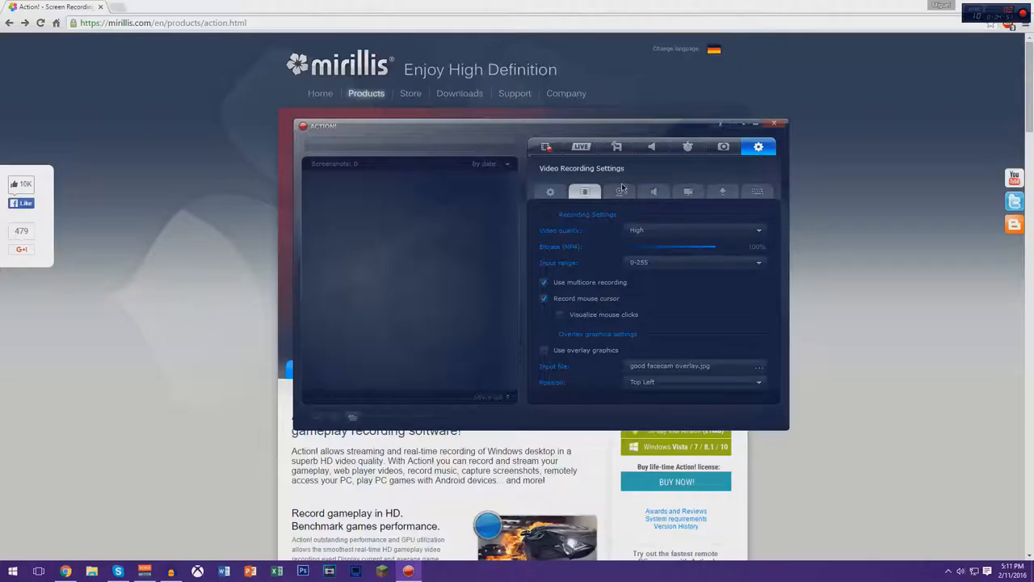
In Webcam Settings, check capture resolutions, toggle the position preview and shift the webcam's horizontal position.
{"action": "left_click", "coordinate": [620, 191]}
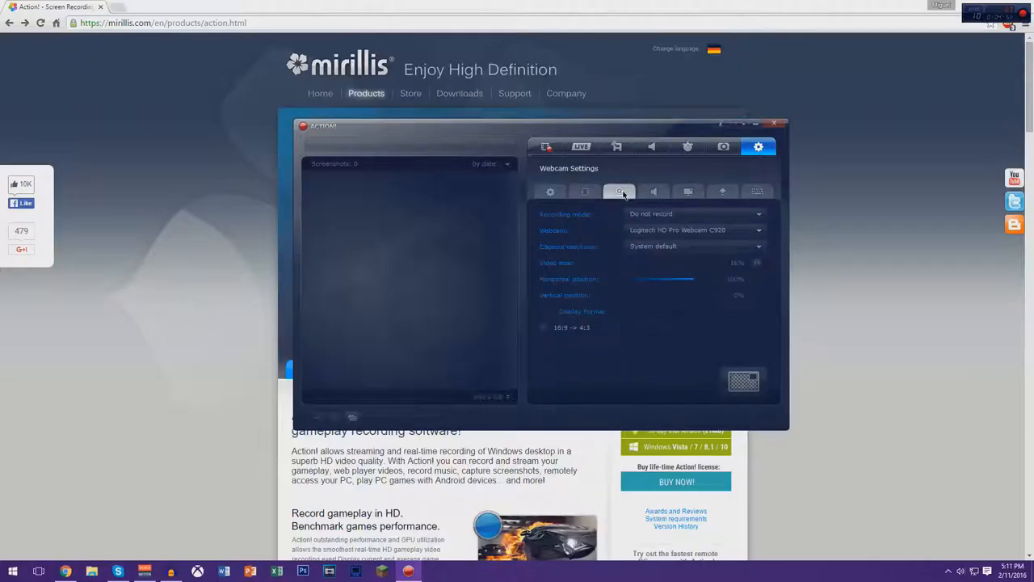
{"action": "mouse_move", "coordinate": [780, 252]}
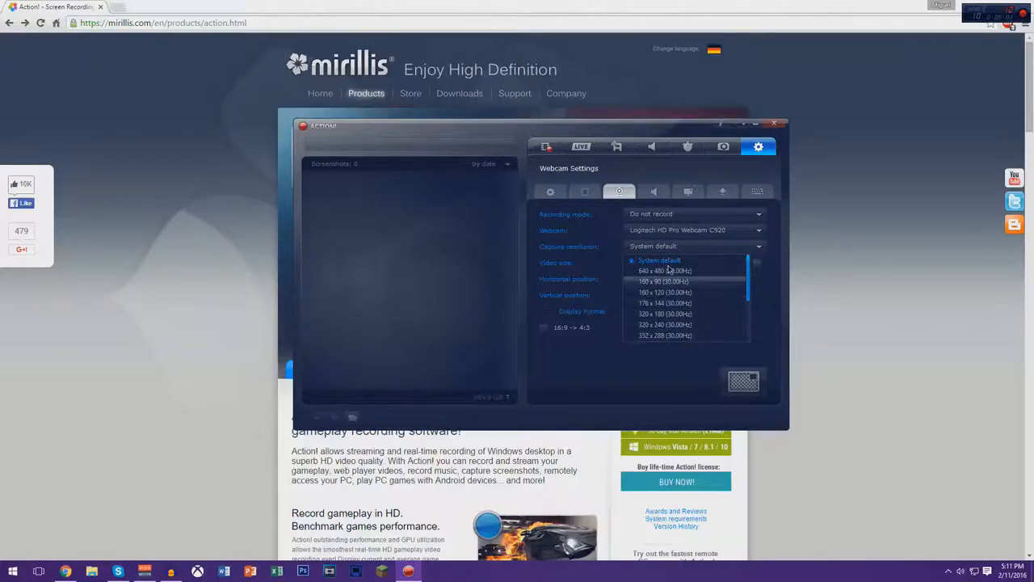
{"action": "left_click", "coordinate": [662, 281]}
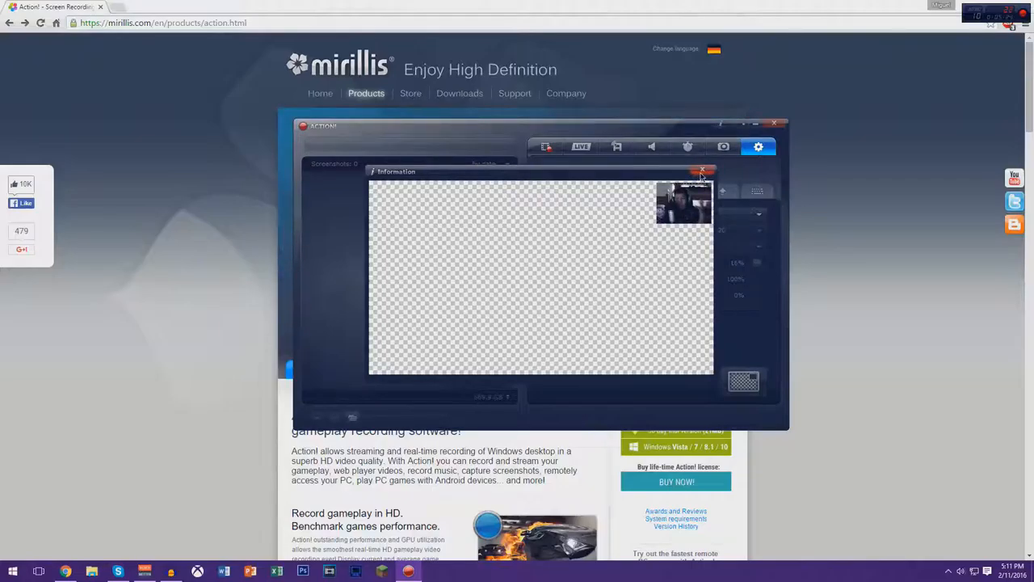
{"action": "left_click", "coordinate": [701, 172]}
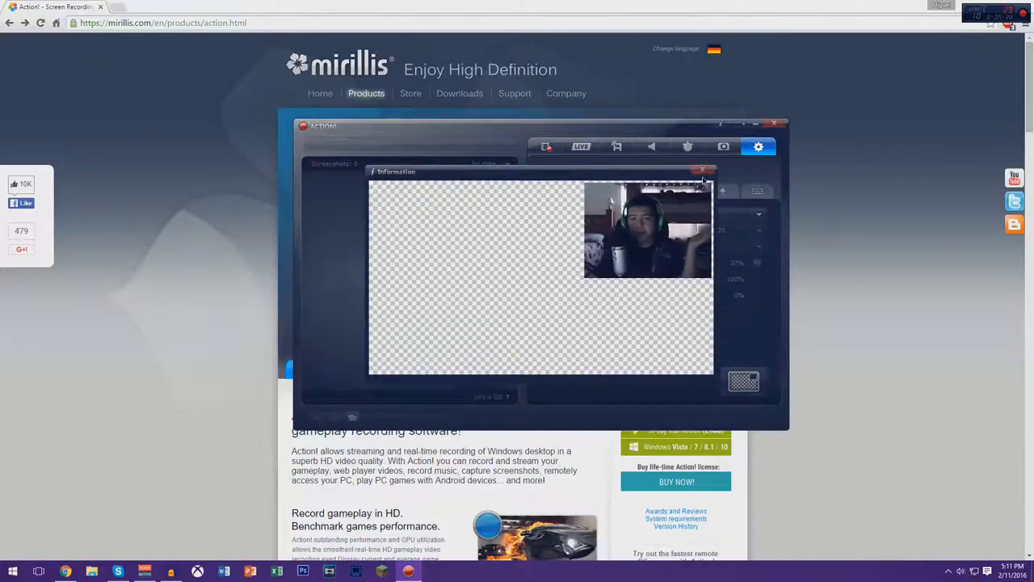
{"action": "left_click", "coordinate": [701, 172]}
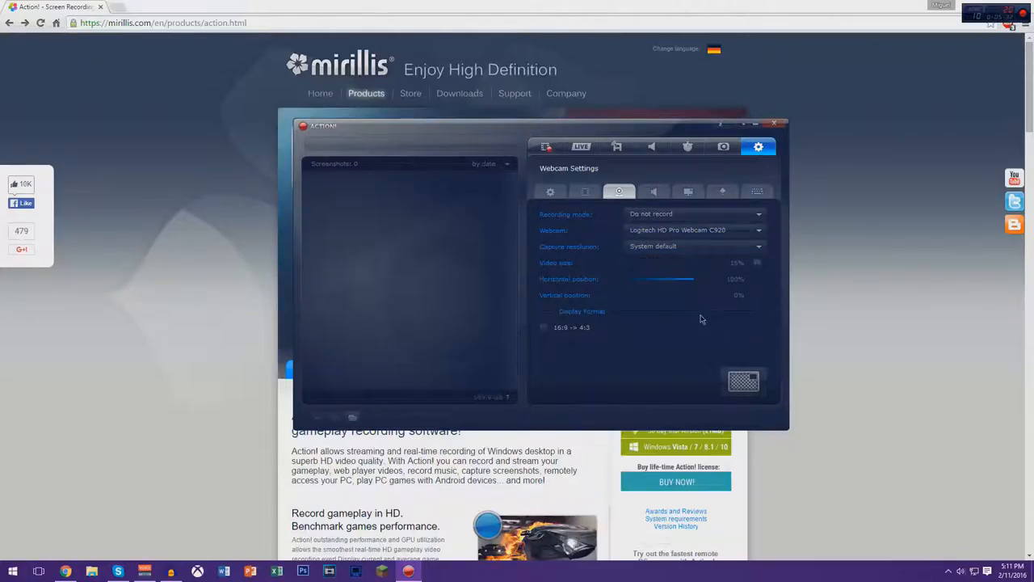
{"action": "mouse_move", "coordinate": [693, 305]}
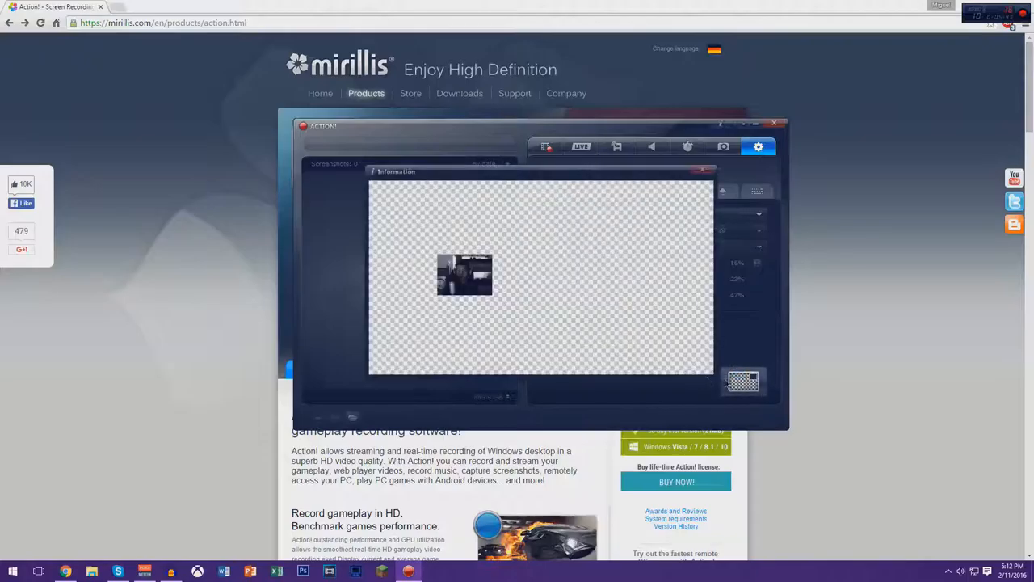
{"action": "left_click", "coordinate": [701, 170]}
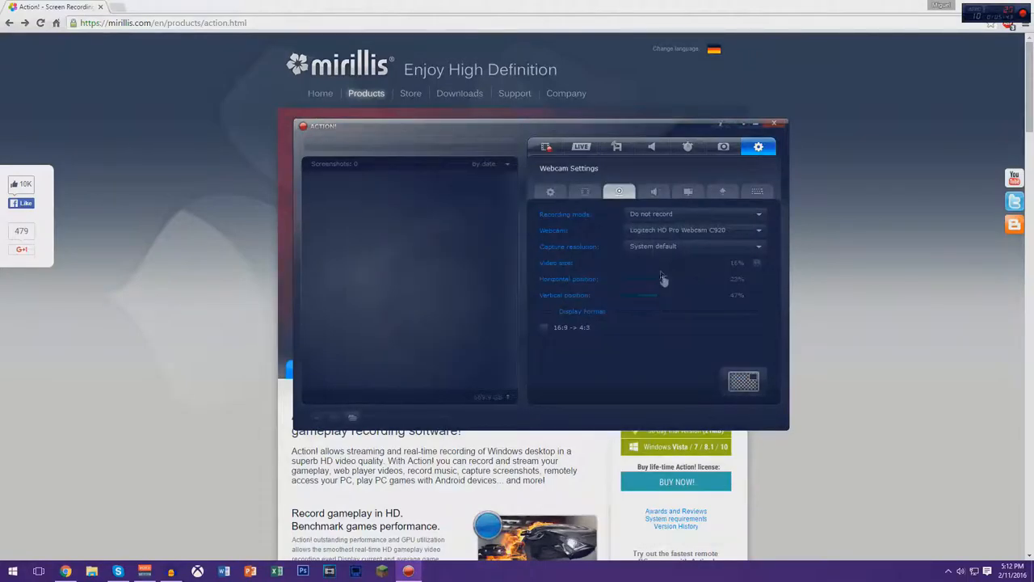
{"action": "left_click_drag", "start_coordinate": [647, 278], "coordinate": [693, 278]}
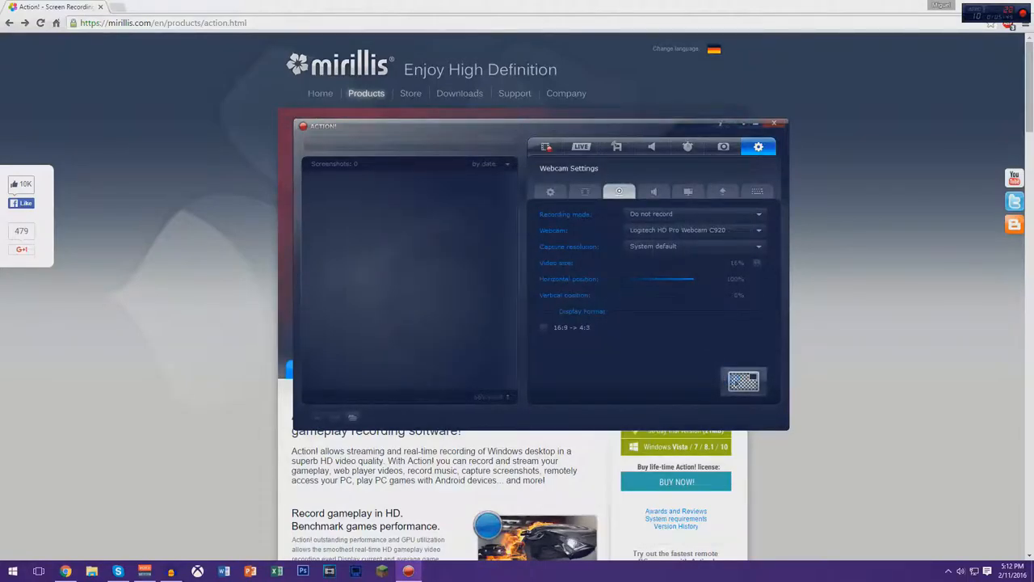
{"action": "mouse_move", "coordinate": [707, 181]}
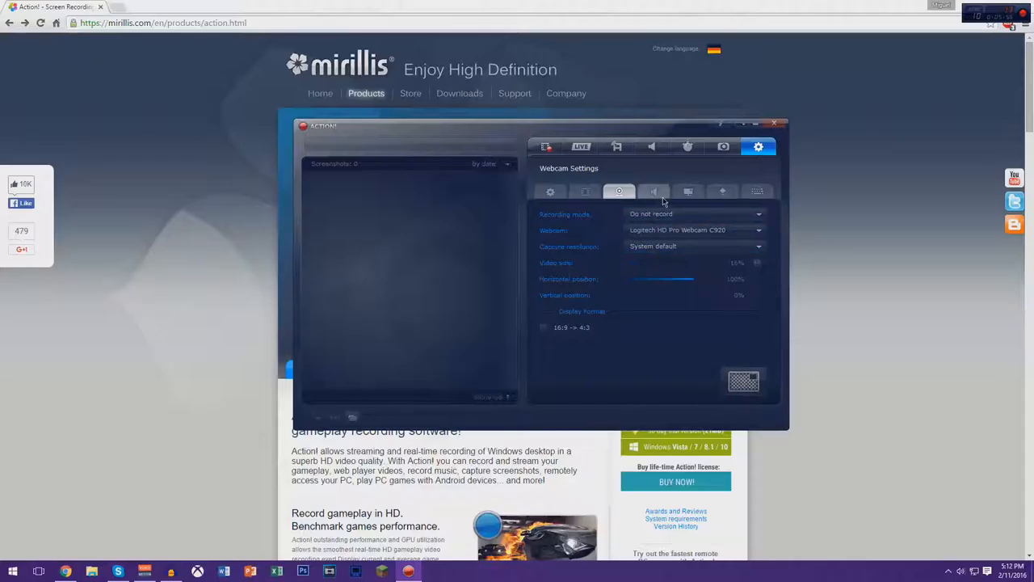
In Audio Settings, review the microphone and system sound devices and nudge a volume slider.
{"action": "left_click", "coordinate": [655, 190]}
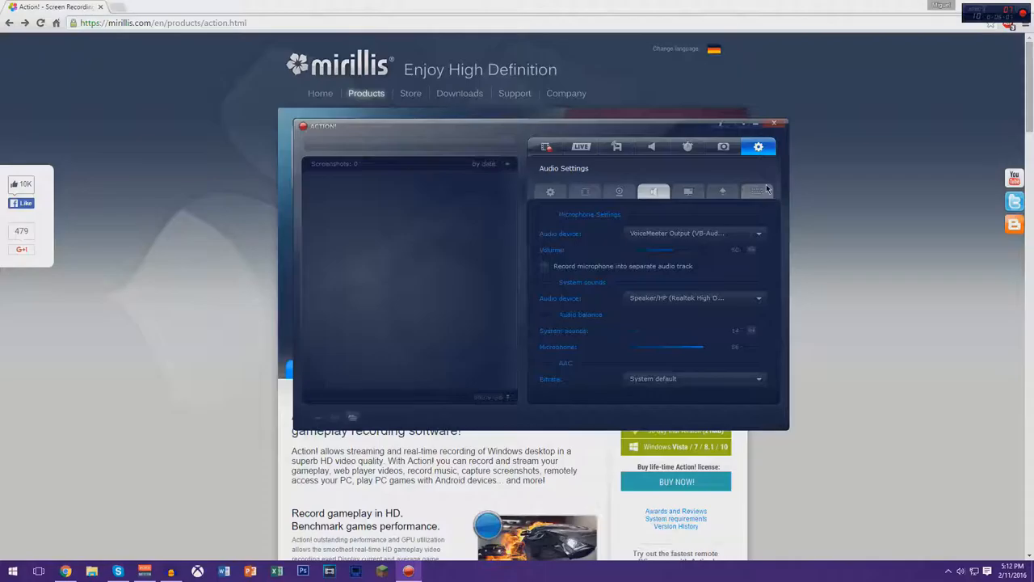
{"action": "mouse_move", "coordinate": [753, 207]}
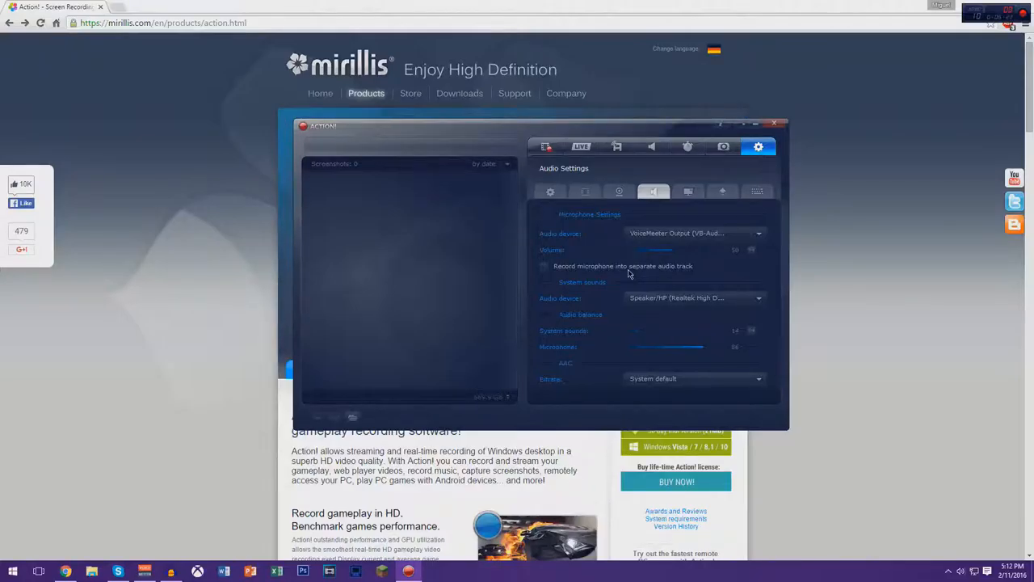
{"action": "mouse_move", "coordinate": [629, 284]}
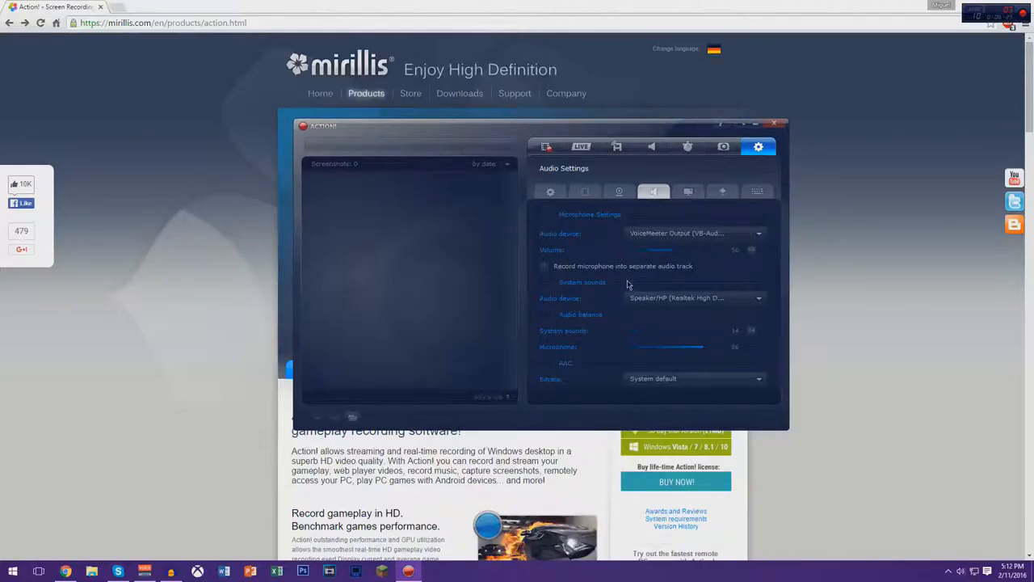
{"action": "mouse_move", "coordinate": [711, 284]}
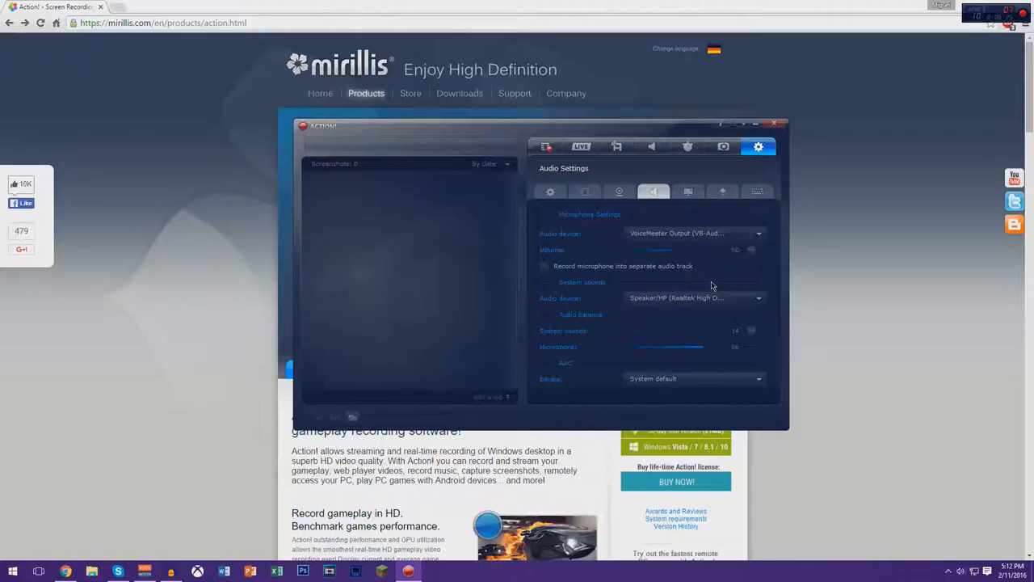
{"action": "left_click_drag", "start_coordinate": [659, 249], "coordinate": [670, 249]}
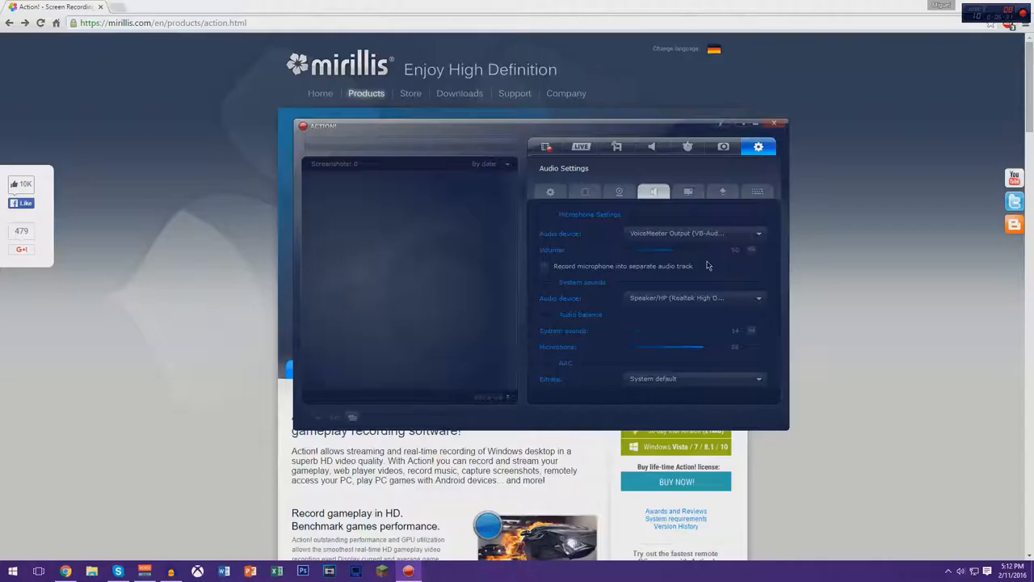
{"action": "left_click", "coordinate": [692, 232]}
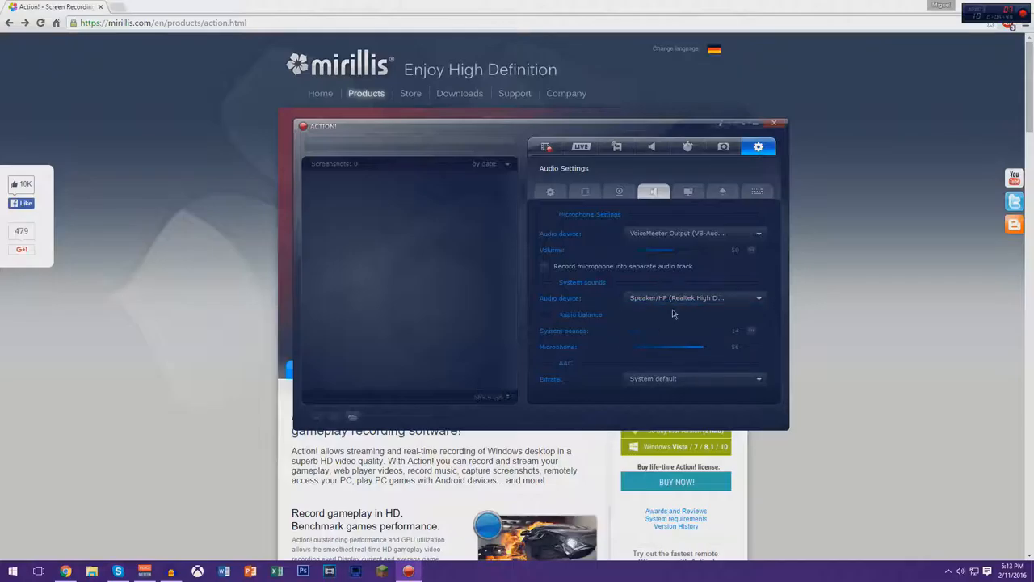
{"action": "mouse_move", "coordinate": [707, 252]}
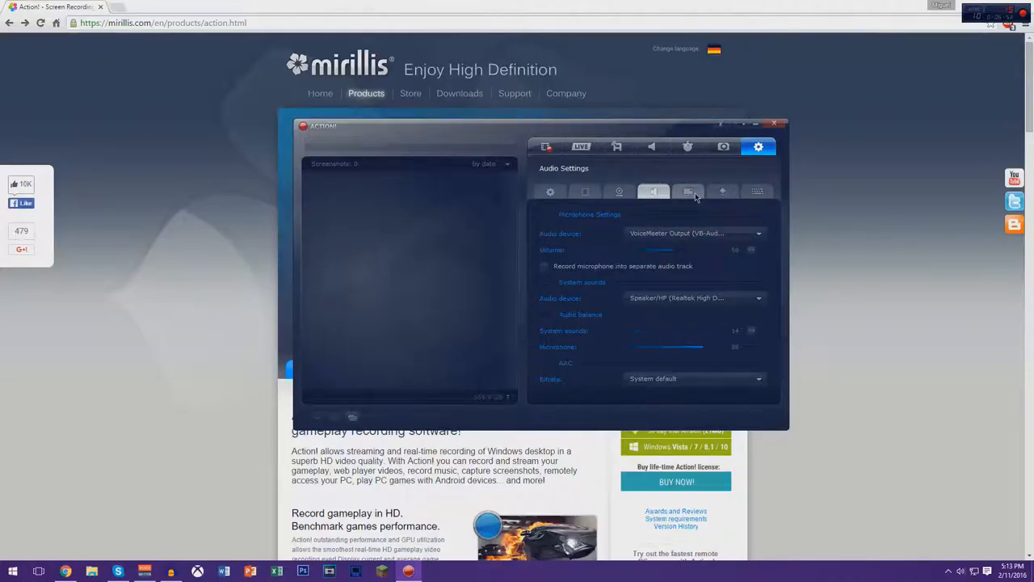
Show the HUD Settings with the on-screen overlay options and HUD position.
{"action": "left_click", "coordinate": [688, 190]}
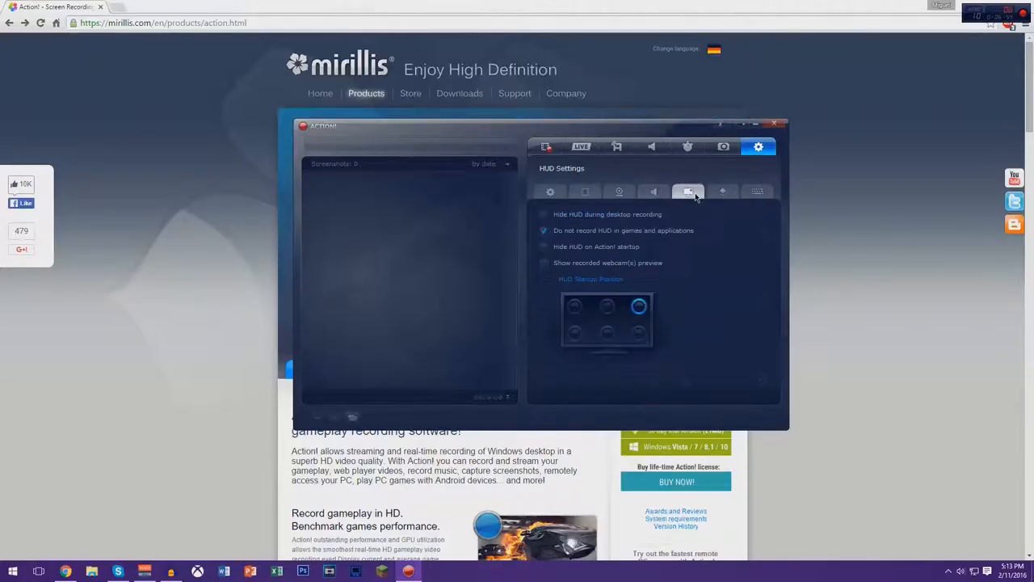
{"action": "mouse_move", "coordinate": [599, 216]}
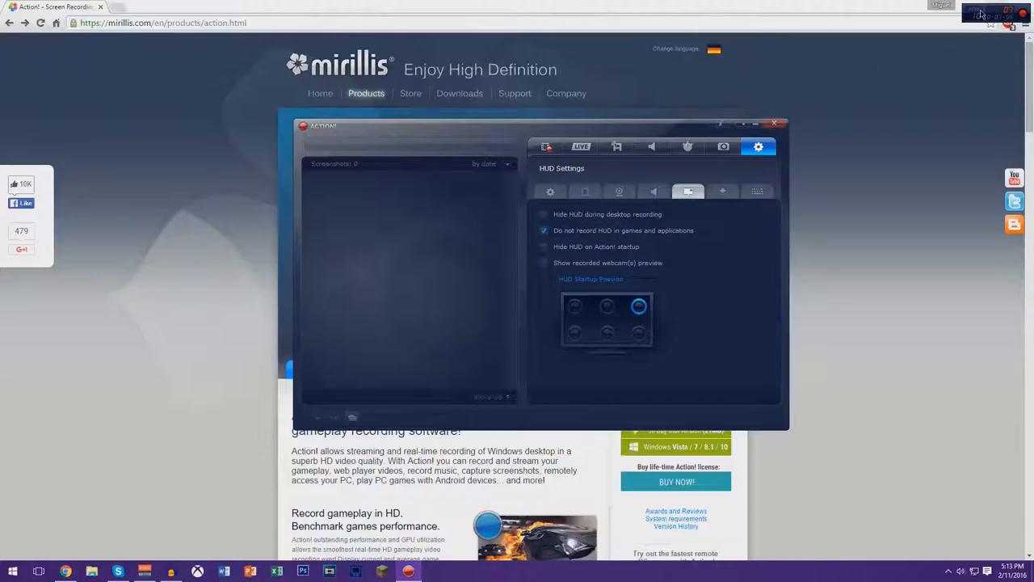
{"action": "mouse_move", "coordinate": [983, 16]}
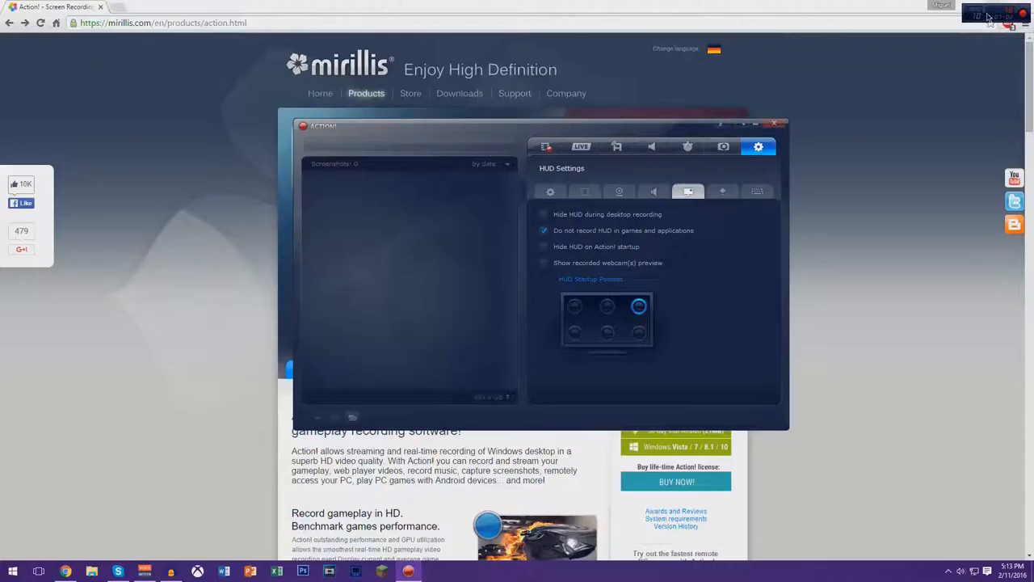
{"action": "mouse_move", "coordinate": [989, 18]}
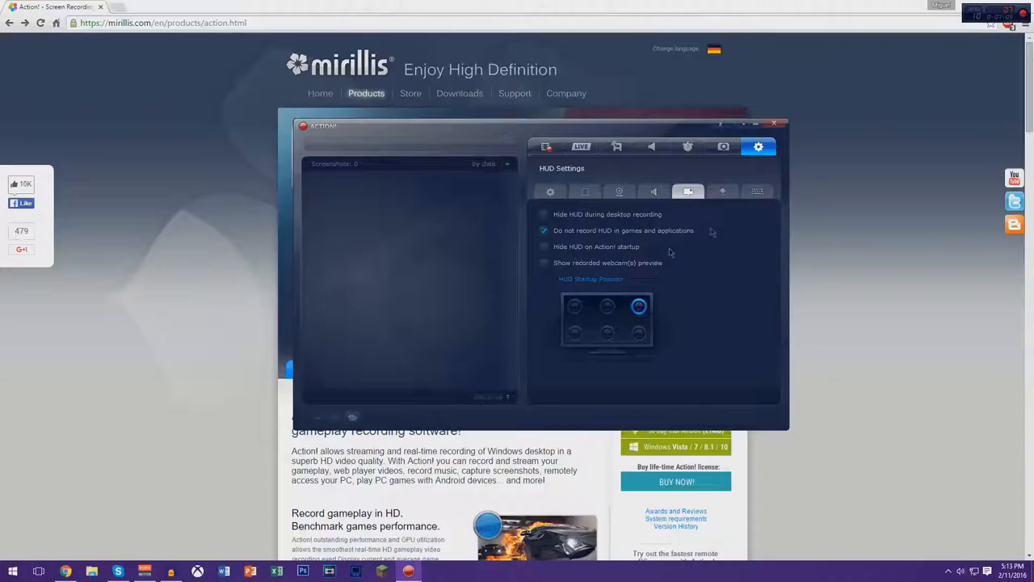
Review the Export Settings, then the Hotkeys Settings listing recording and screenshot shortcuts.
{"action": "left_click", "coordinate": [723, 191]}
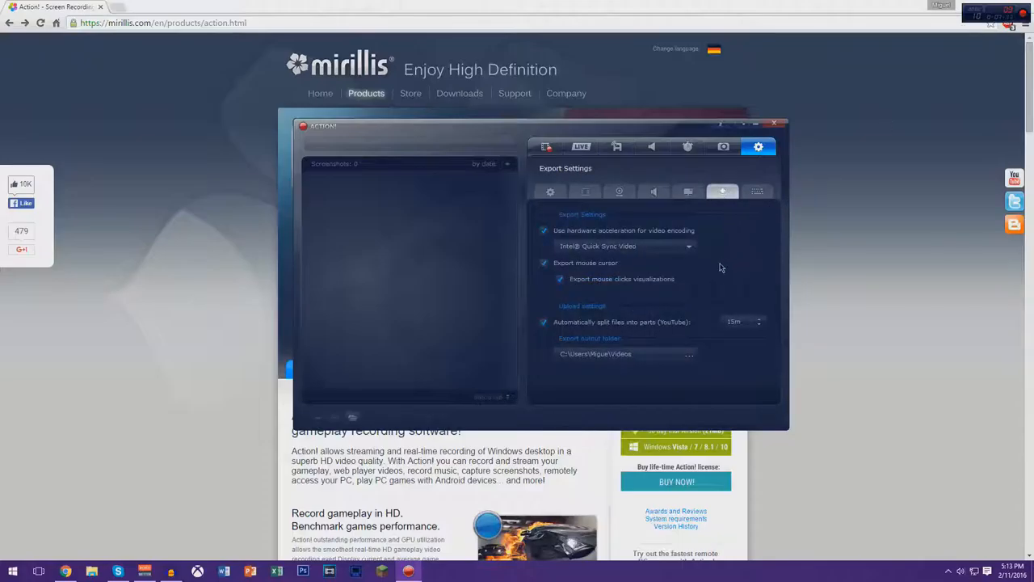
{"action": "left_click", "coordinate": [756, 191]}
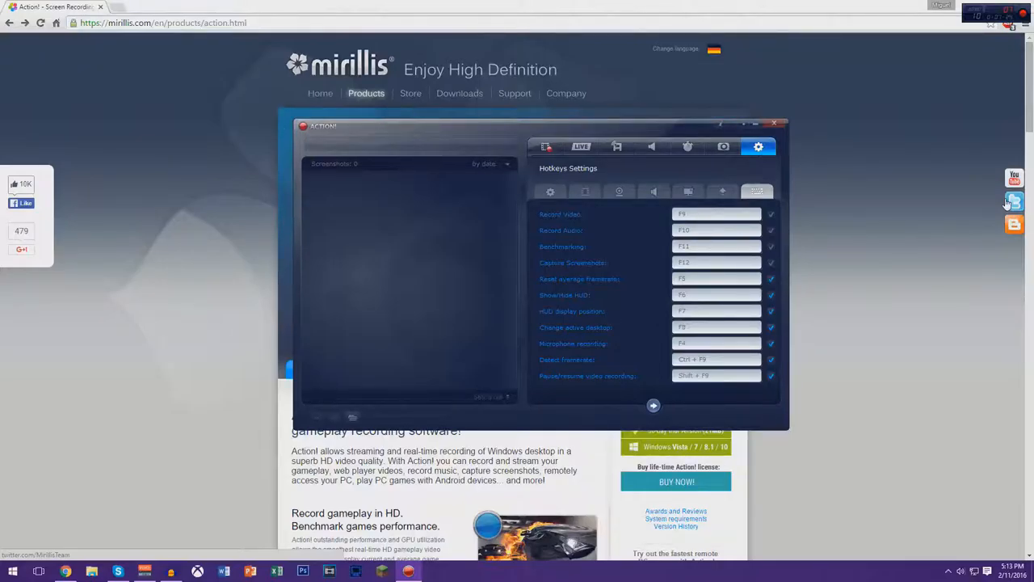
{"action": "mouse_move", "coordinate": [972, 276]}
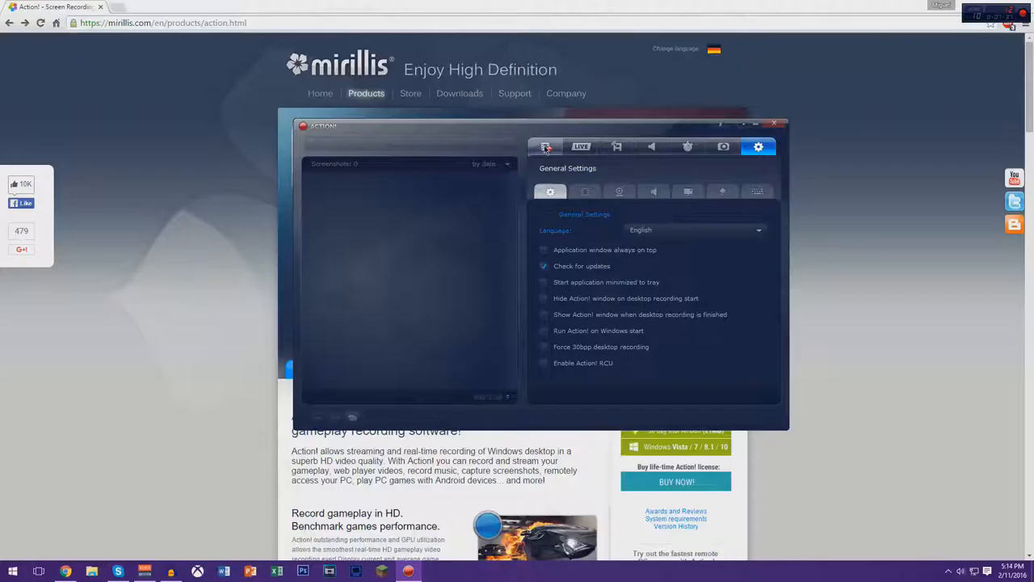
Go back to the Video Recording section showing recording modes and the recorded clips list.
{"action": "left_click", "coordinate": [546, 146]}
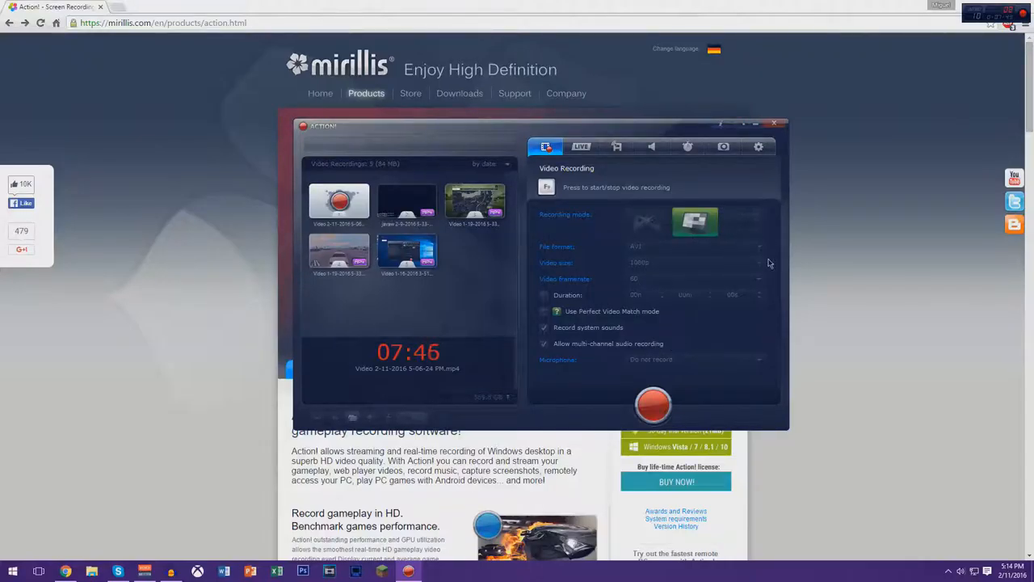
{"action": "mouse_move", "coordinate": [831, 186]}
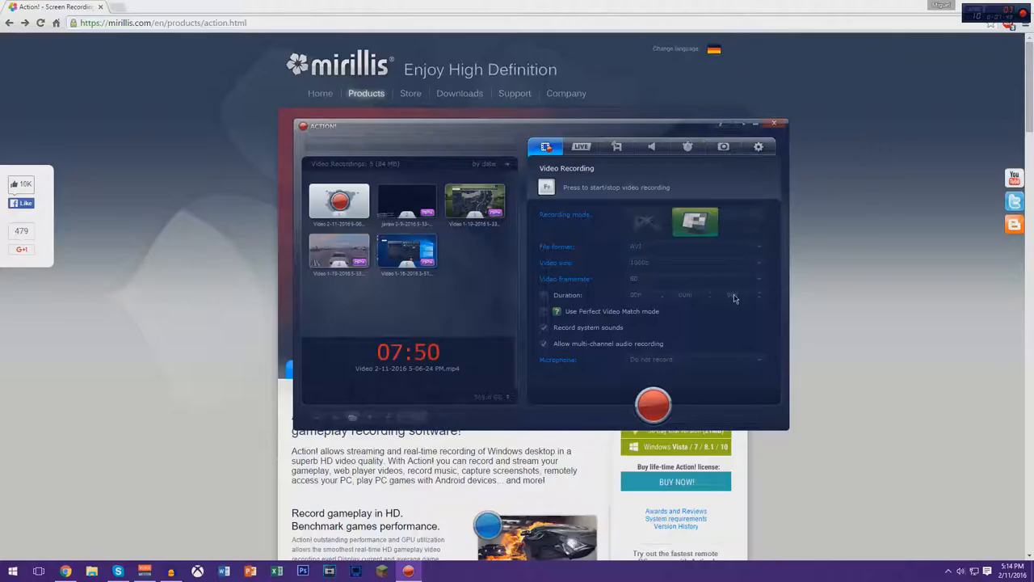
{"action": "mouse_move", "coordinate": [724, 358]}
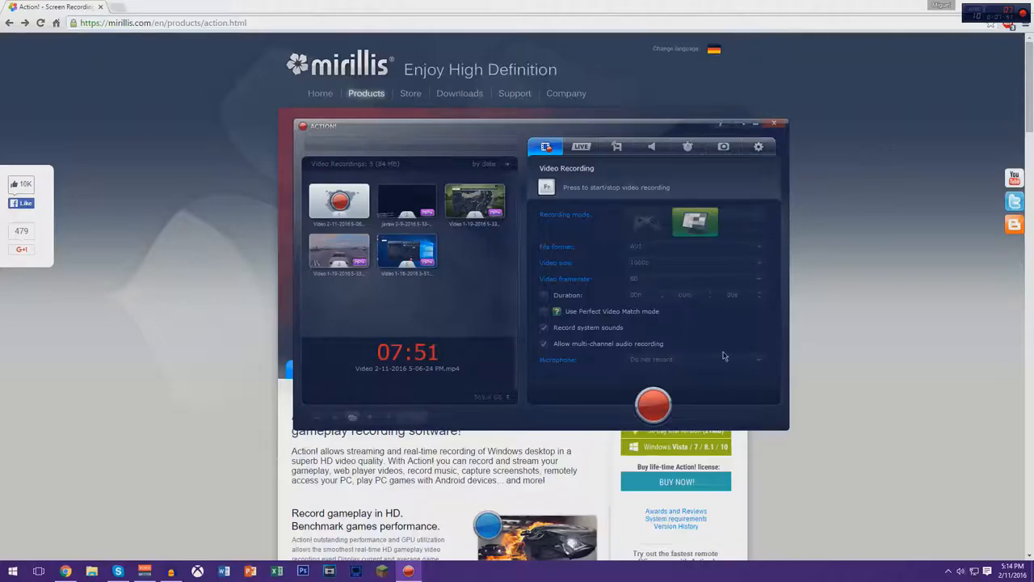
{"action": "mouse_move", "coordinate": [678, 299]}
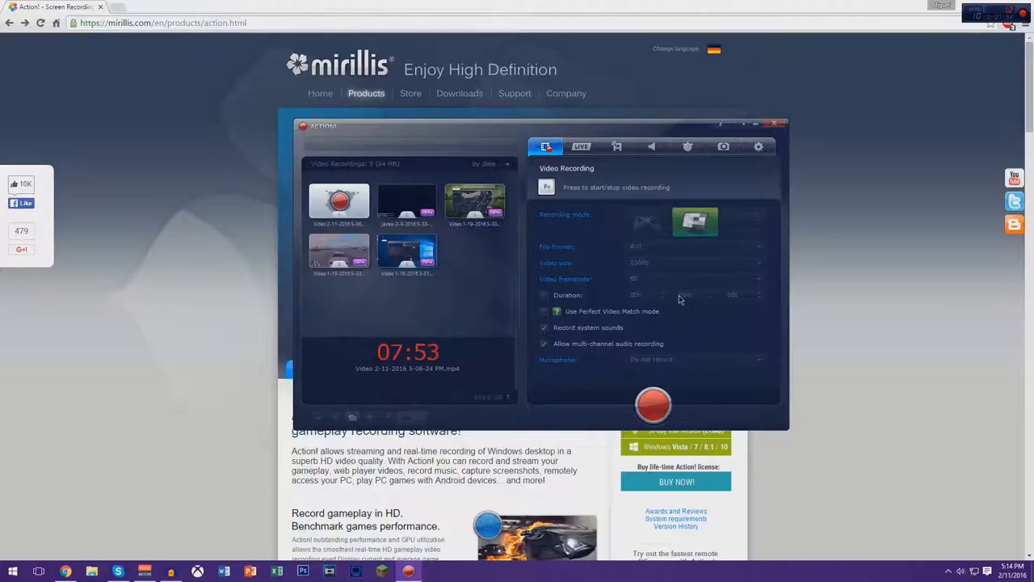